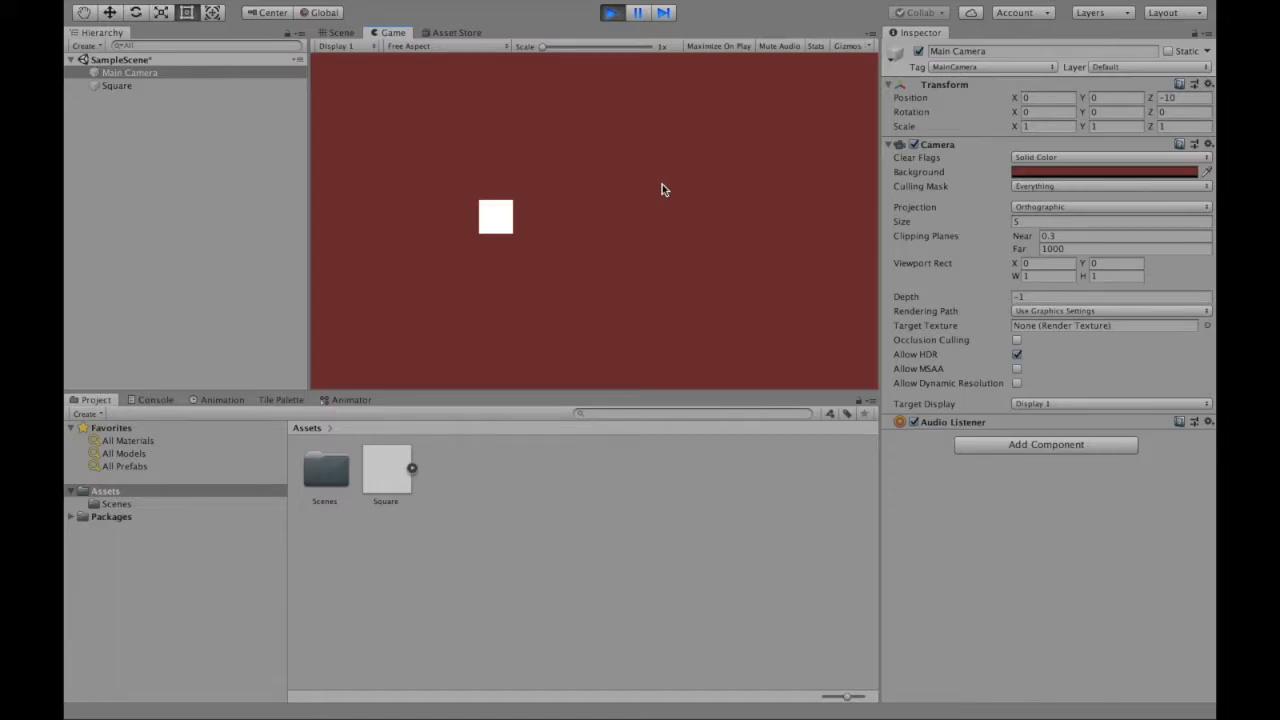
mouse_move(660, 197)
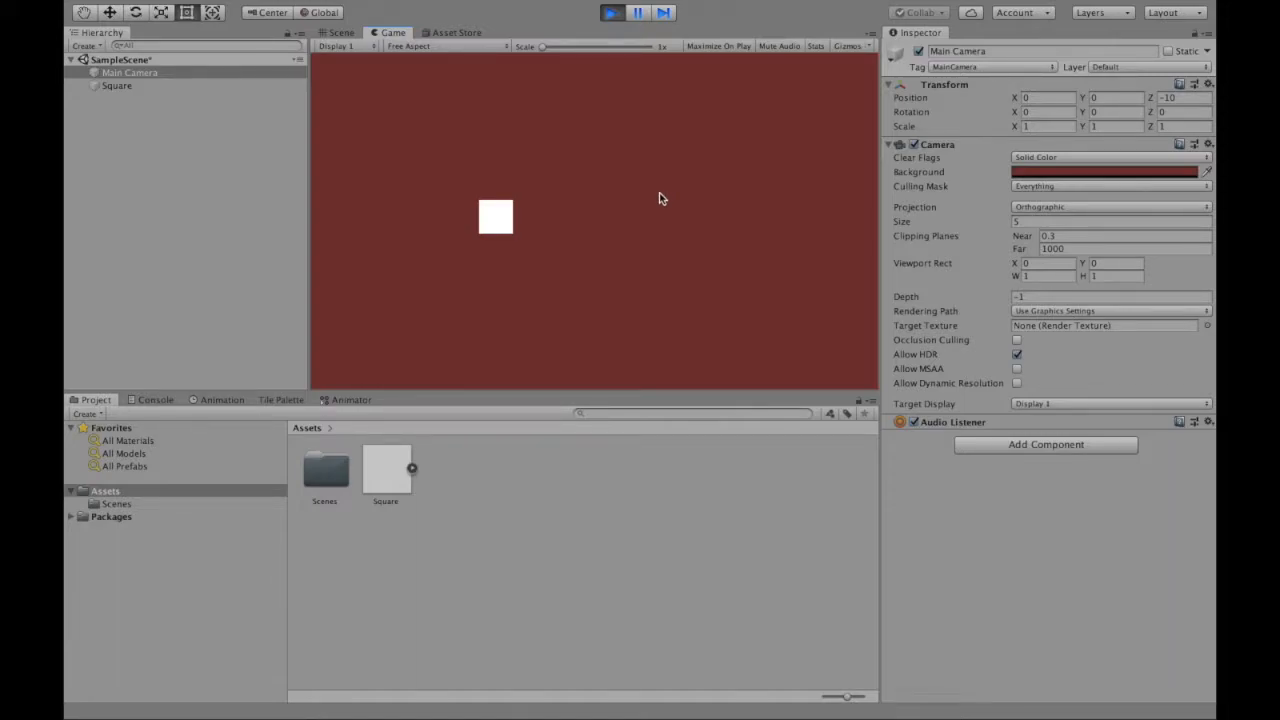
mouse_move(428, 188)
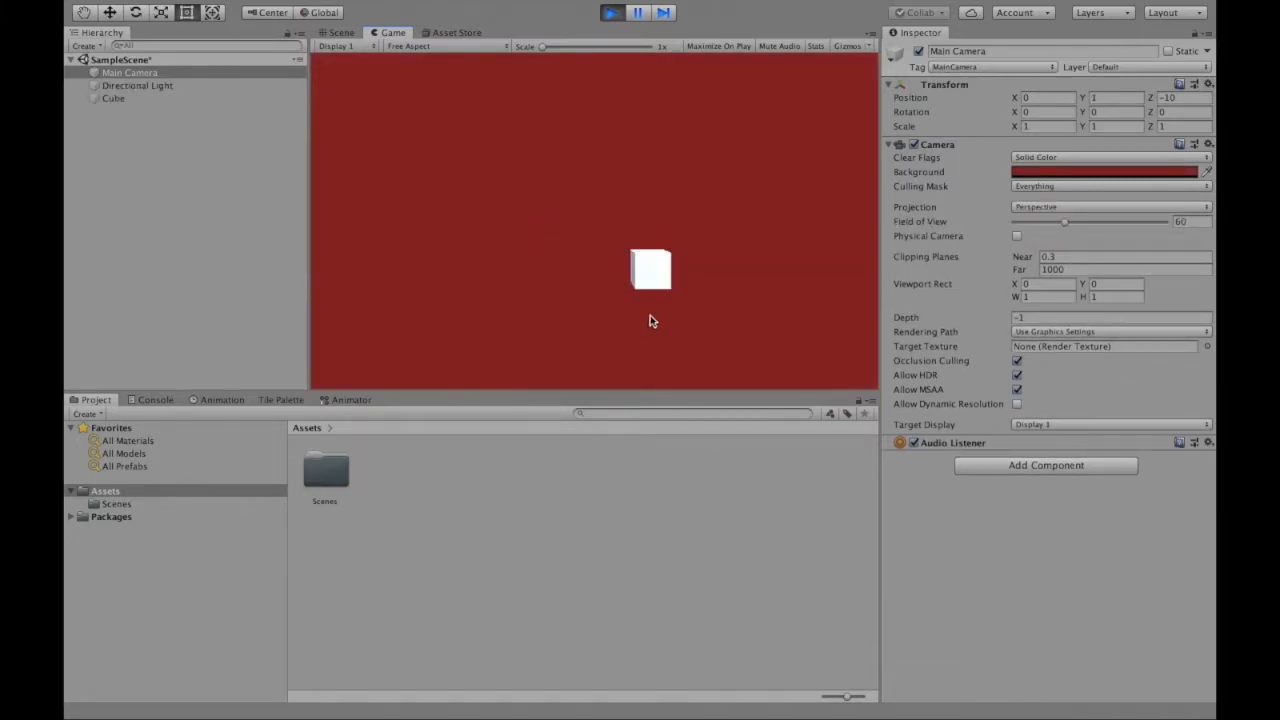
mouse_move(625, 278)
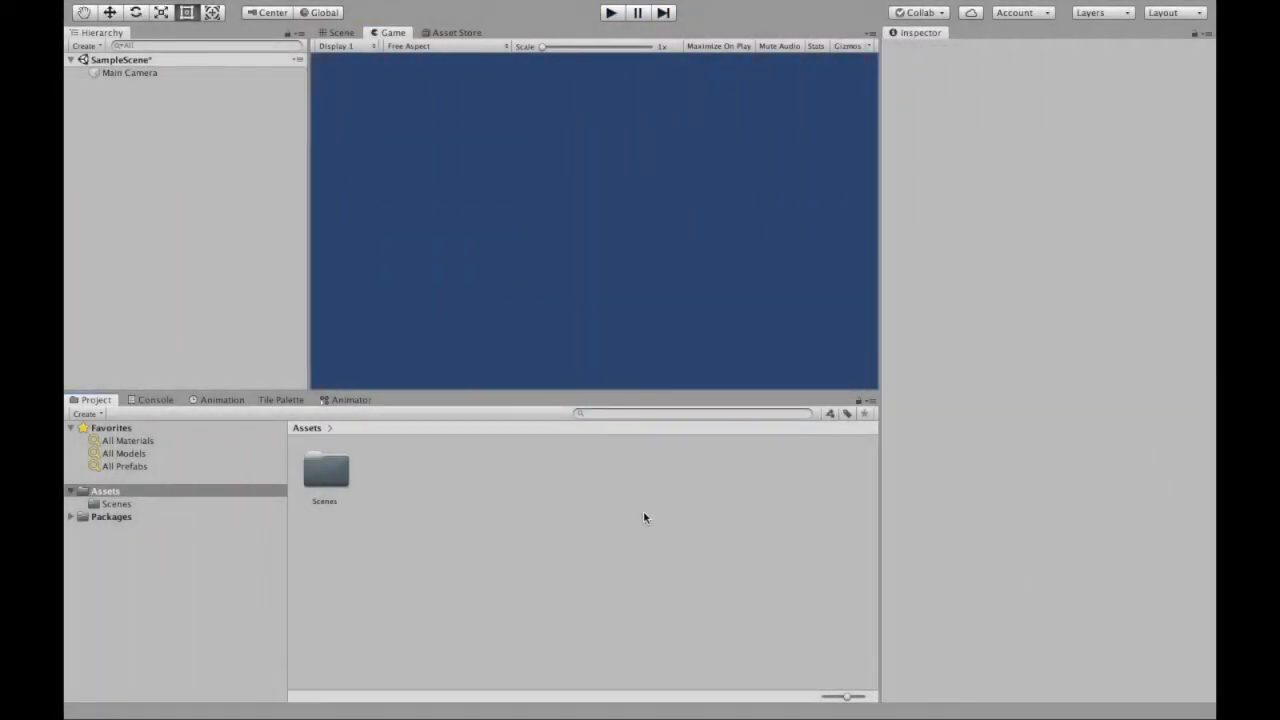
mouse_move(675, 426)
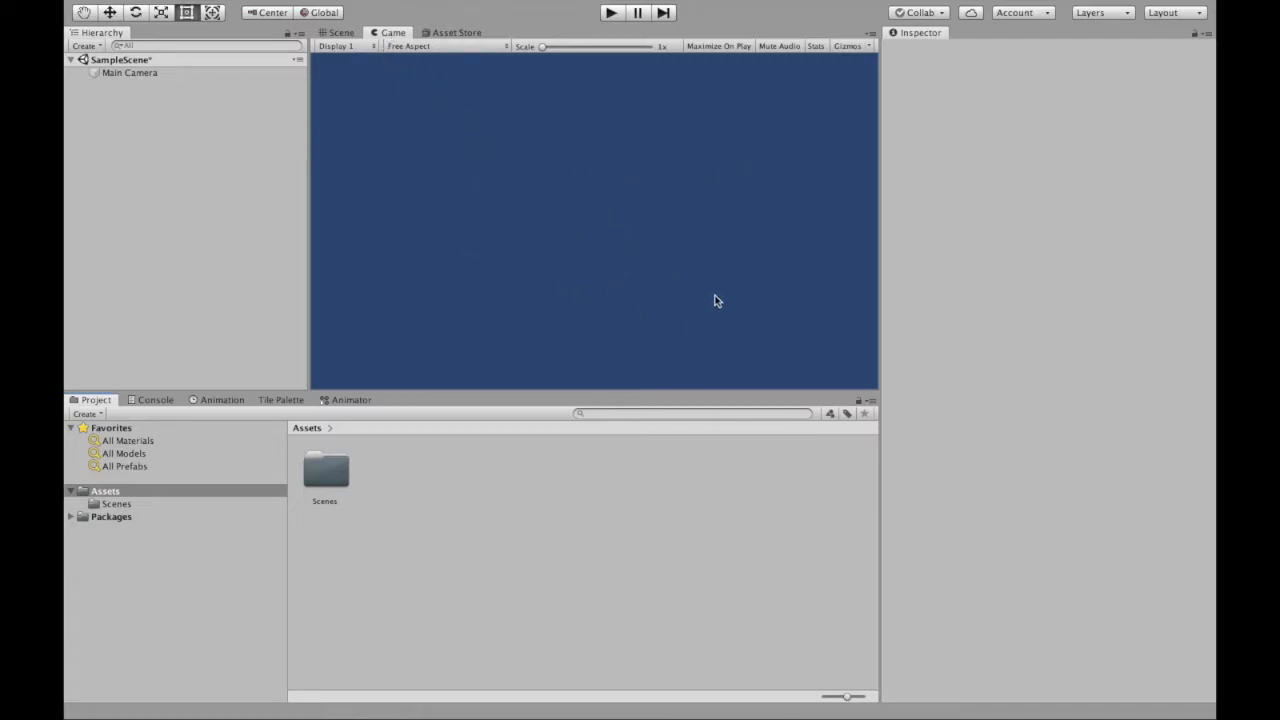
Create a Square sprite asset and drag it into the scene, left of the camera.
click(340, 32)
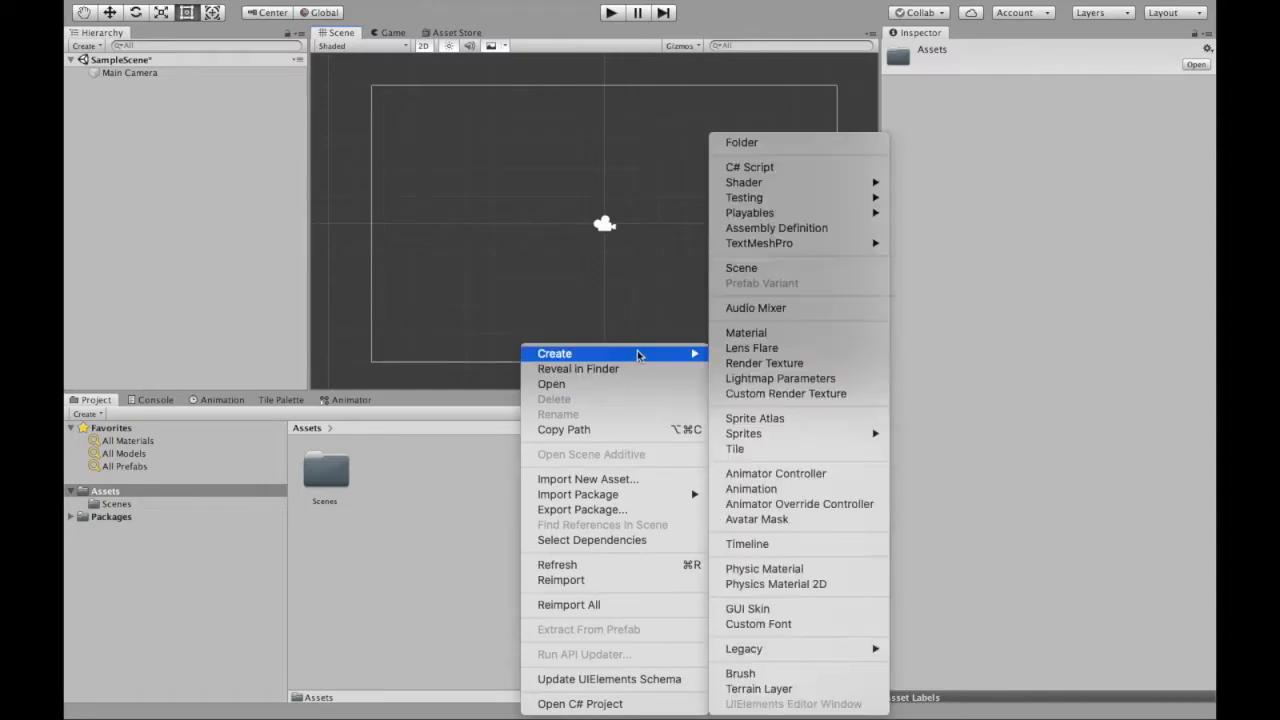
mouse_move(743, 433)
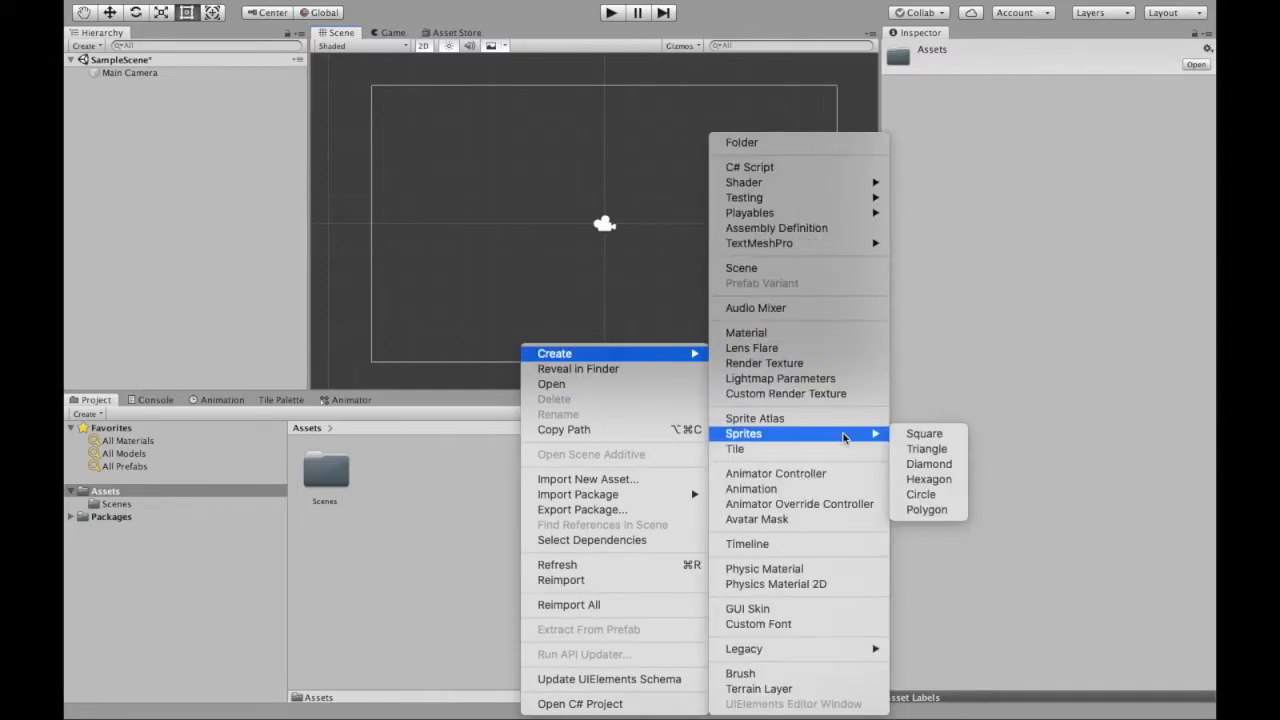
click(925, 433)
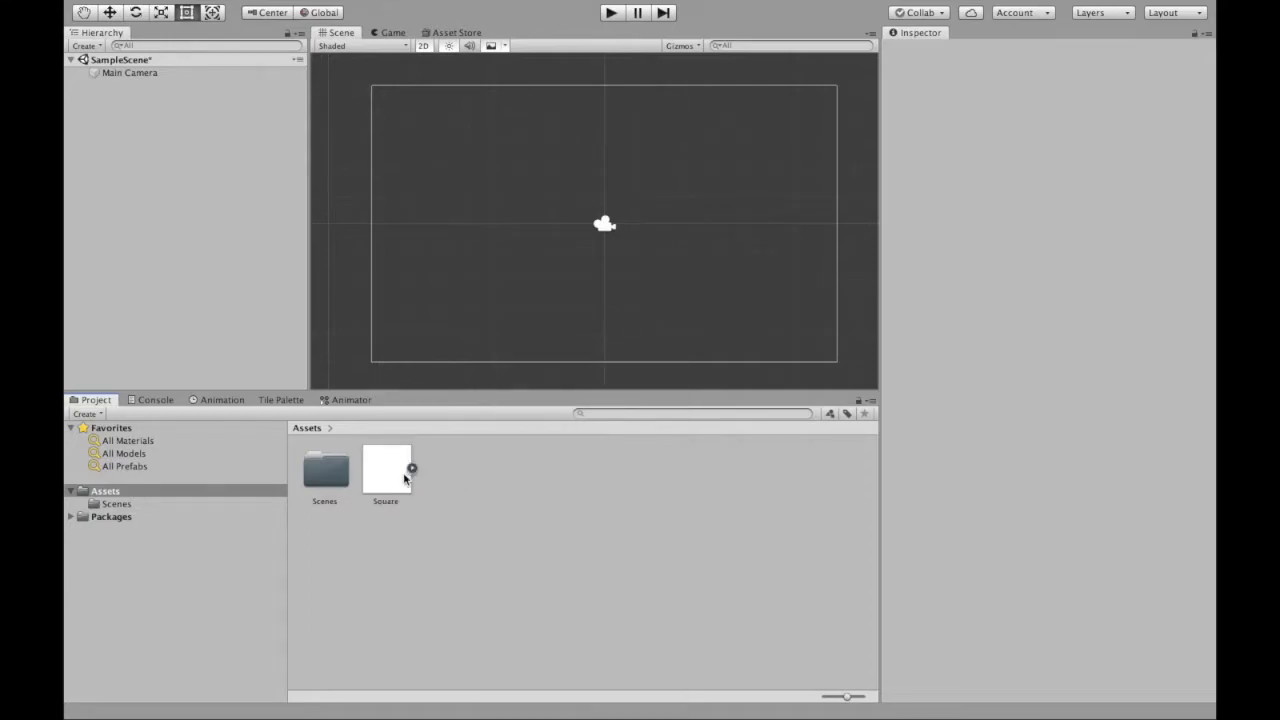
drag(385, 470, 521, 220)
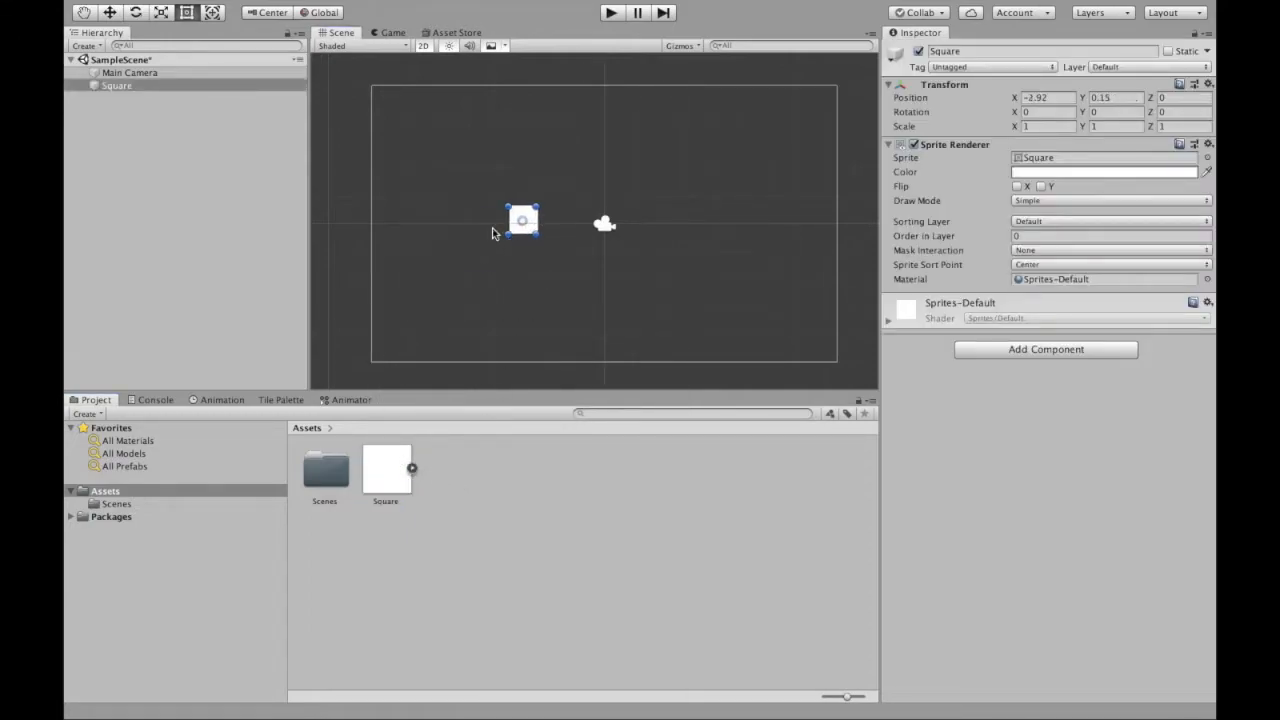
click(423, 46)
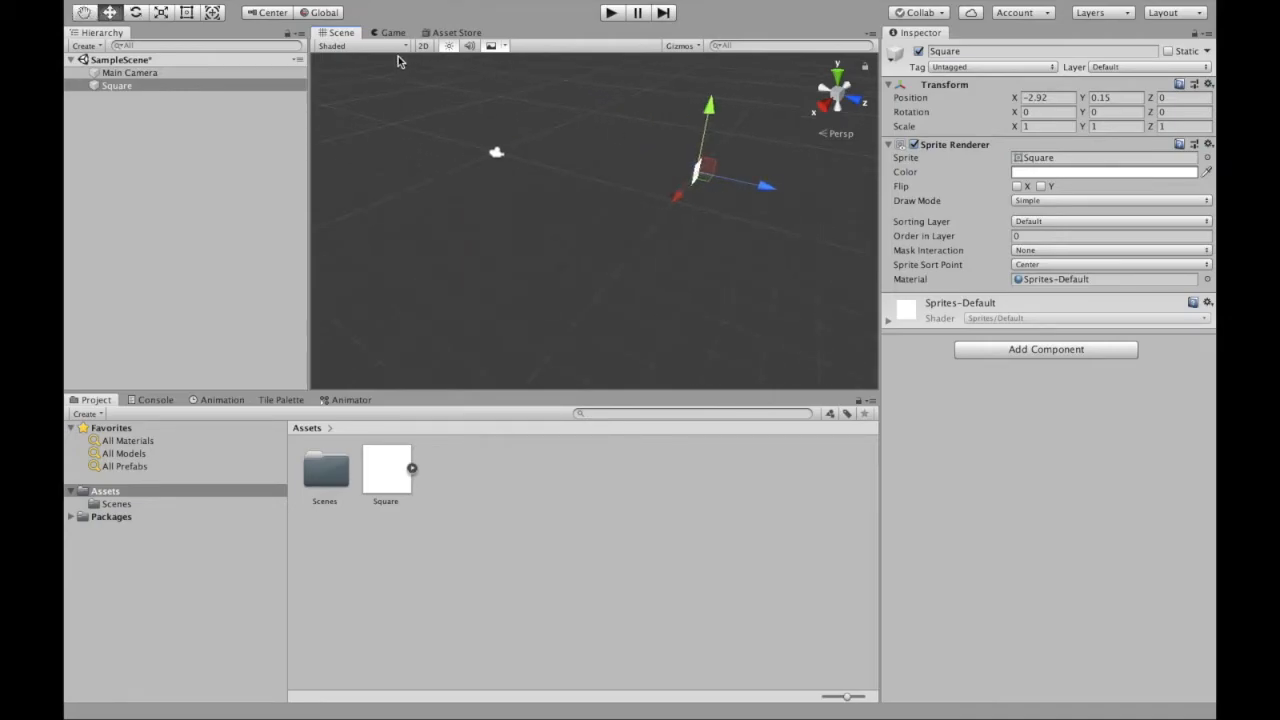
click(422, 46)
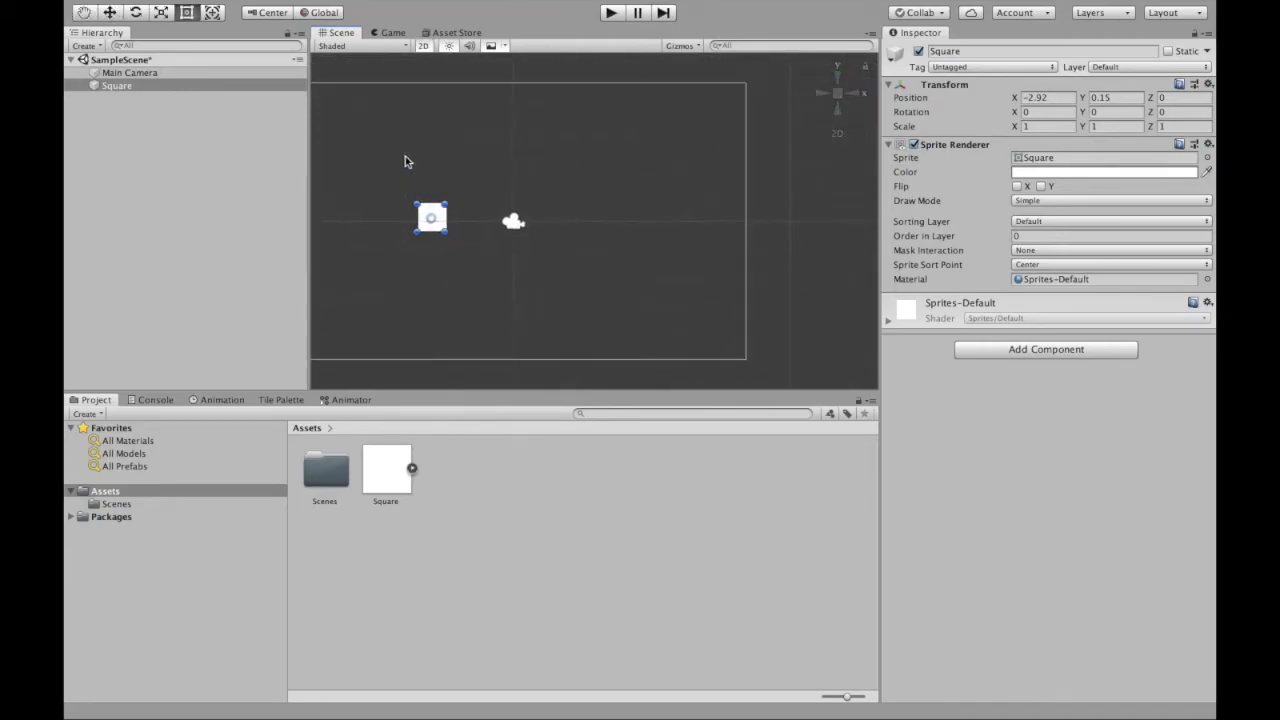
click(396, 32)
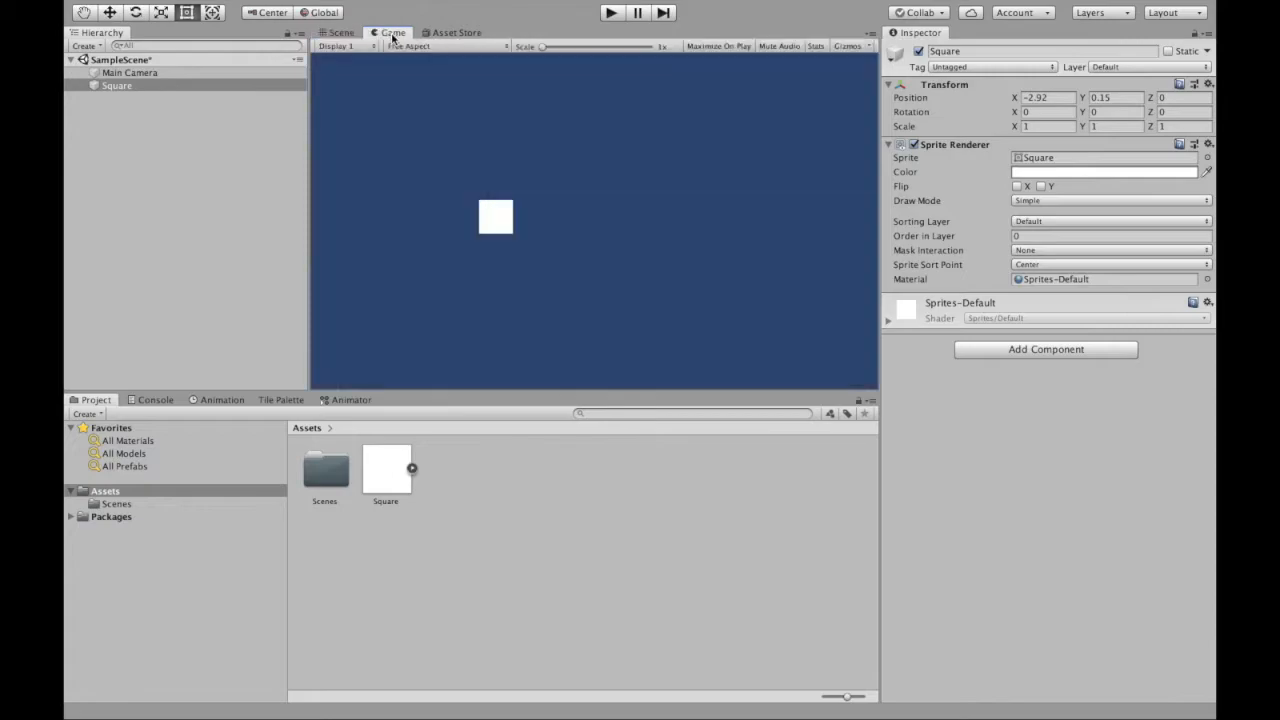
mouse_move(441, 122)
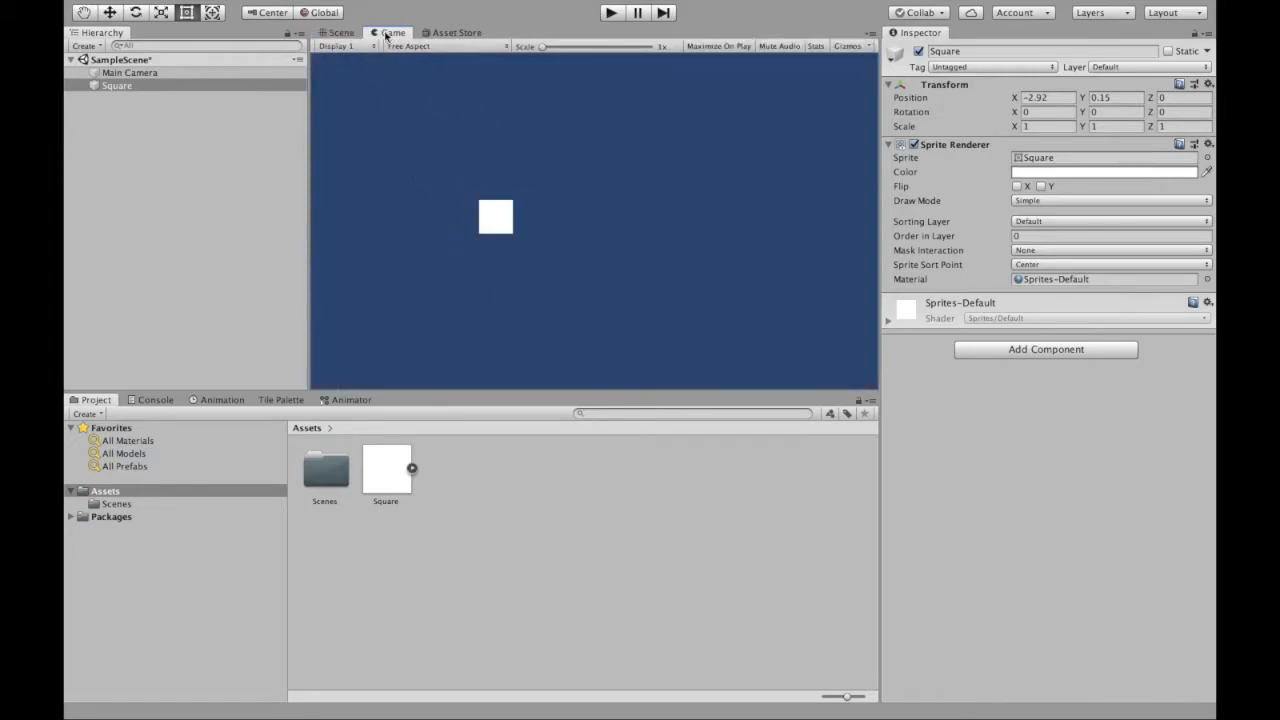
click(341, 32)
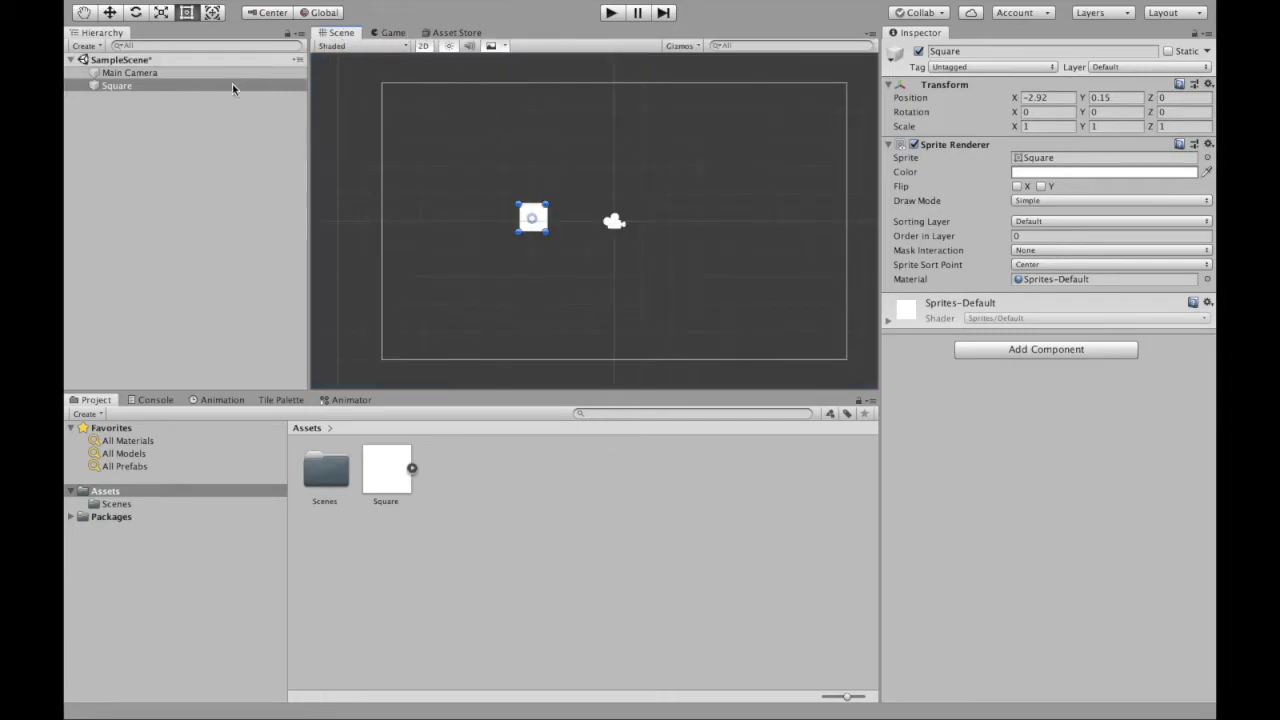
Set the Main Camera's Clear Flags to Solid Color with a dark red background (RGB 121,54,50).
click(129, 72)
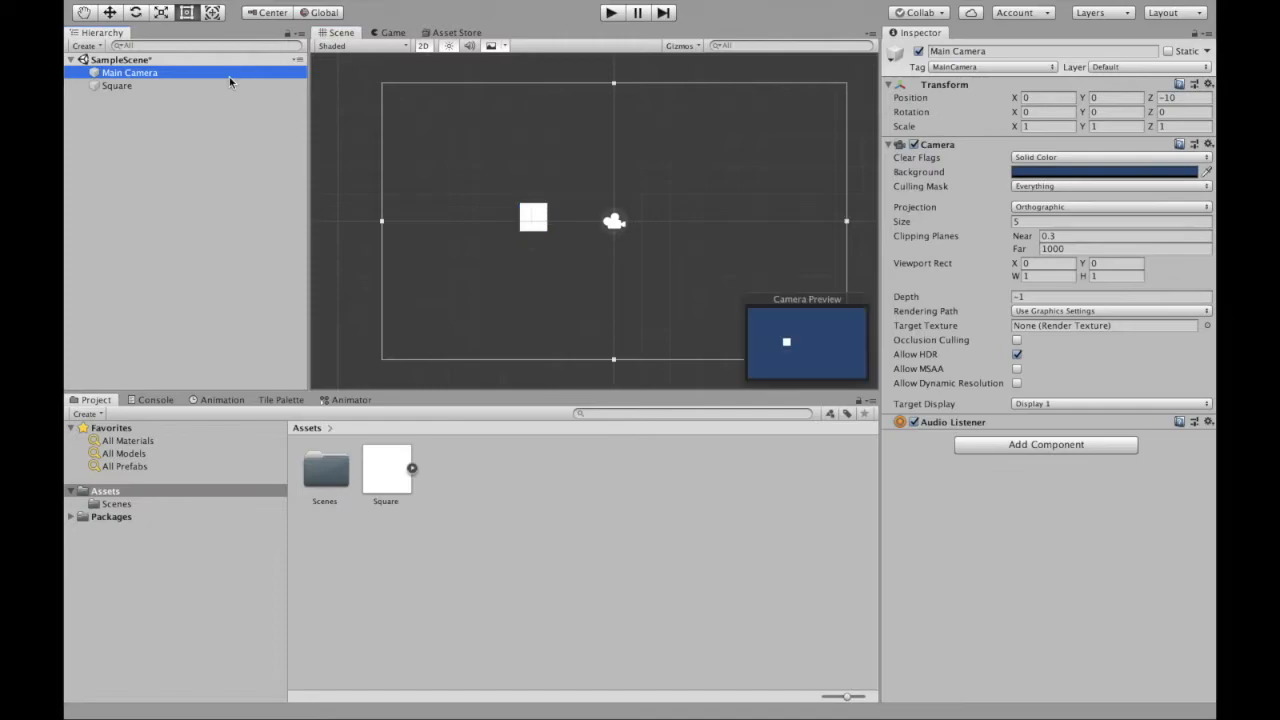
mouse_move(264, 100)
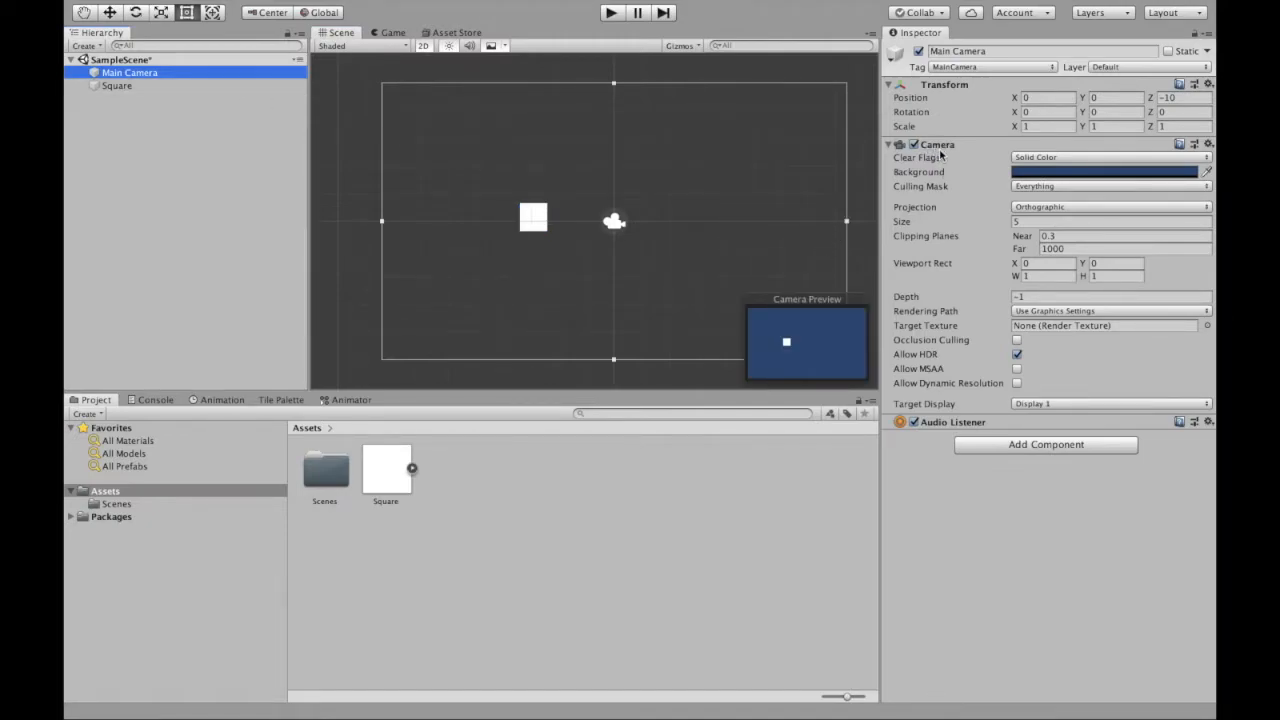
click(1108, 157)
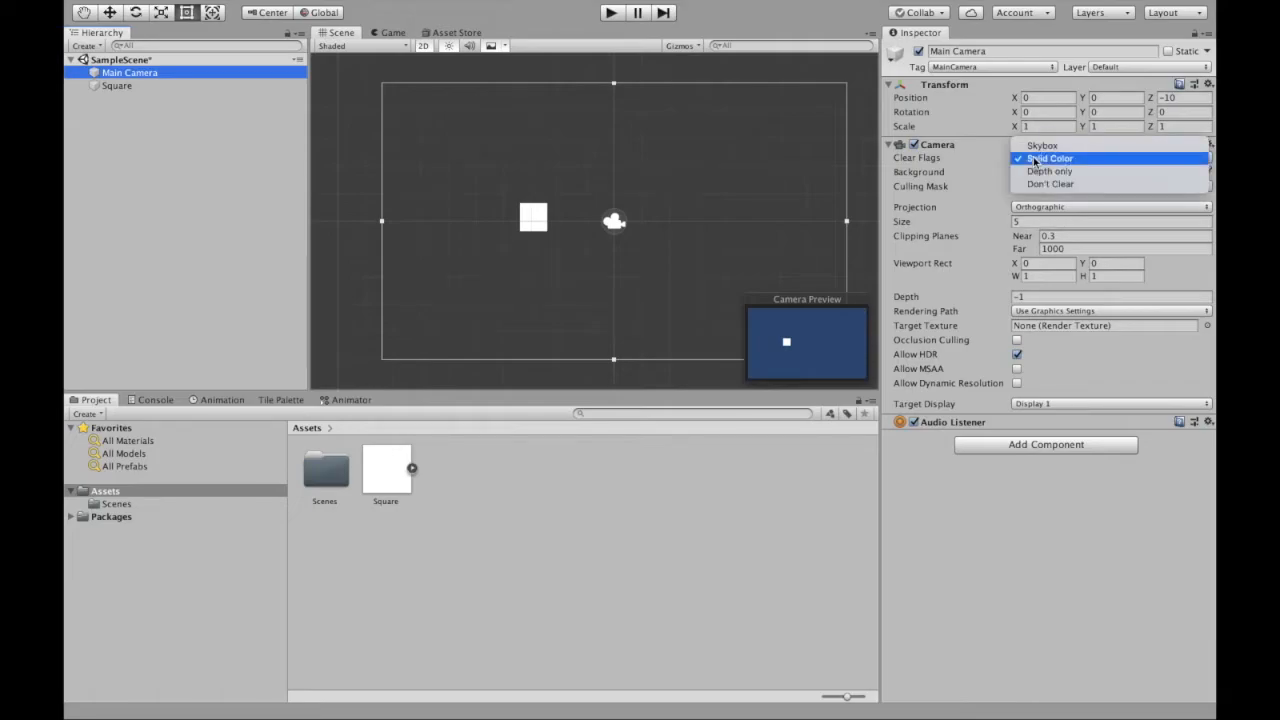
click(1048, 158)
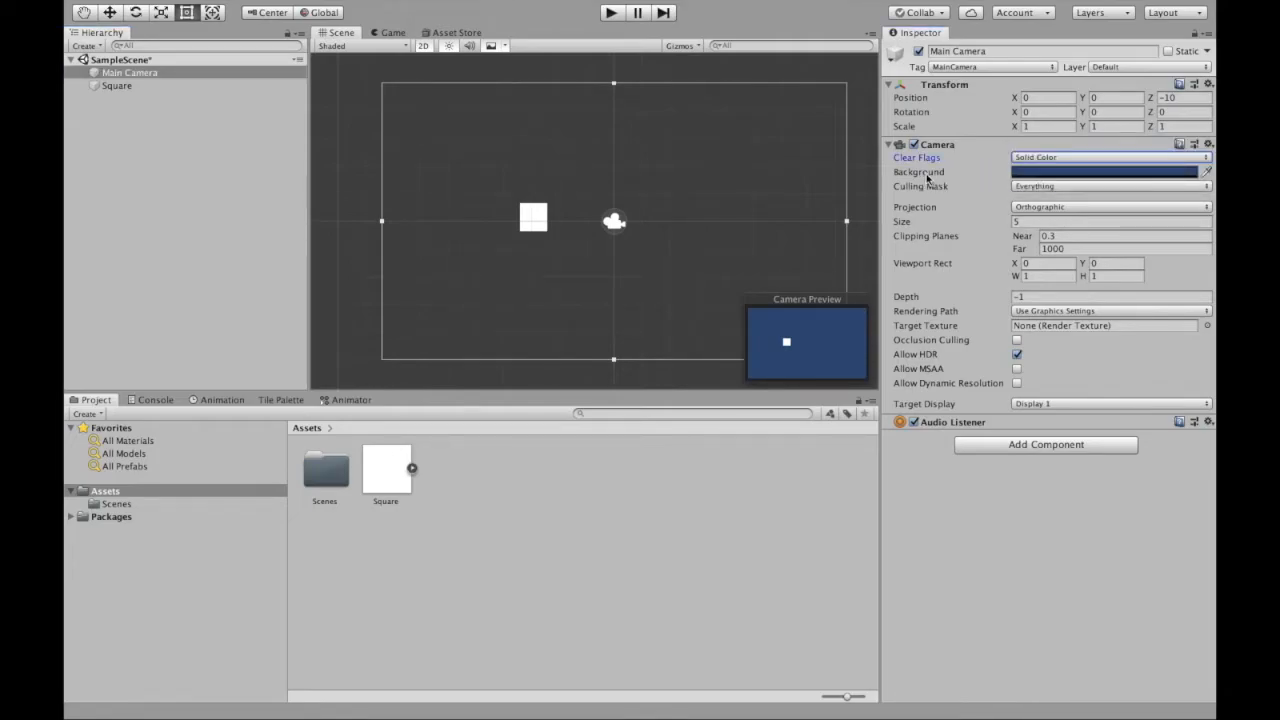
mouse_move(1077, 172)
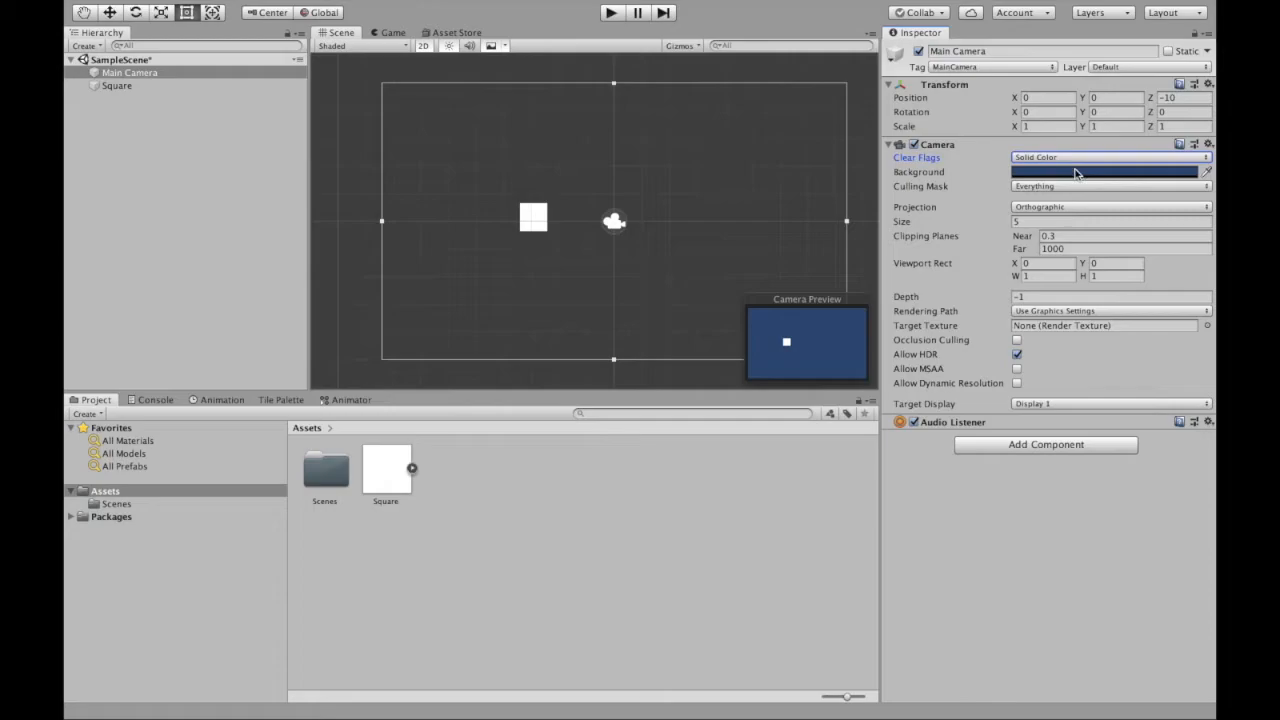
click(1104, 171)
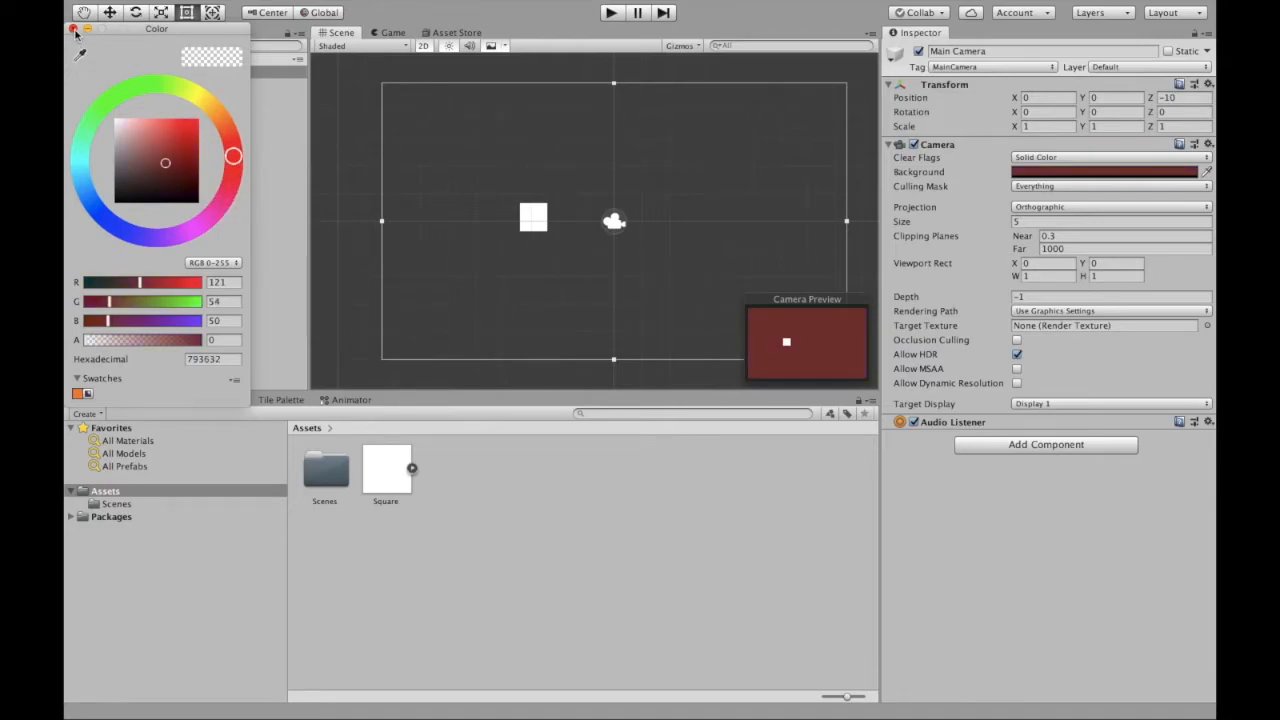
click(72, 32)
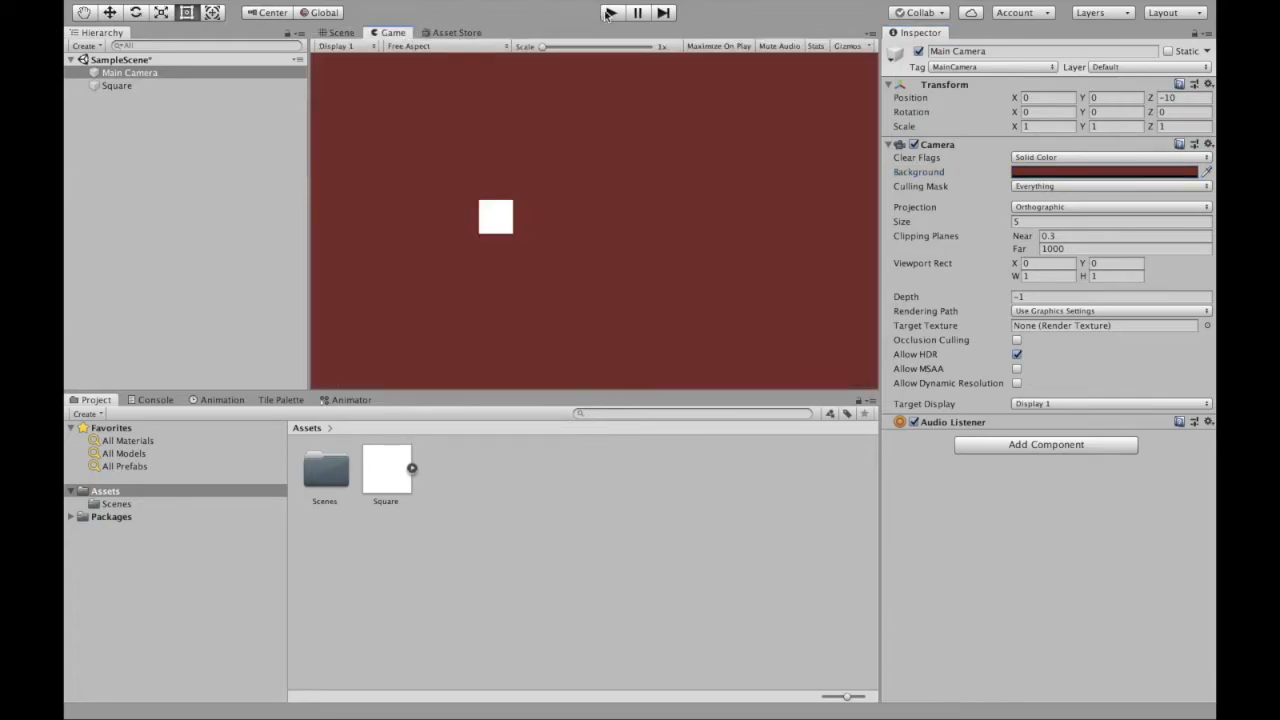
Play the game, then pause it to view the white square on dark red.
click(606, 13)
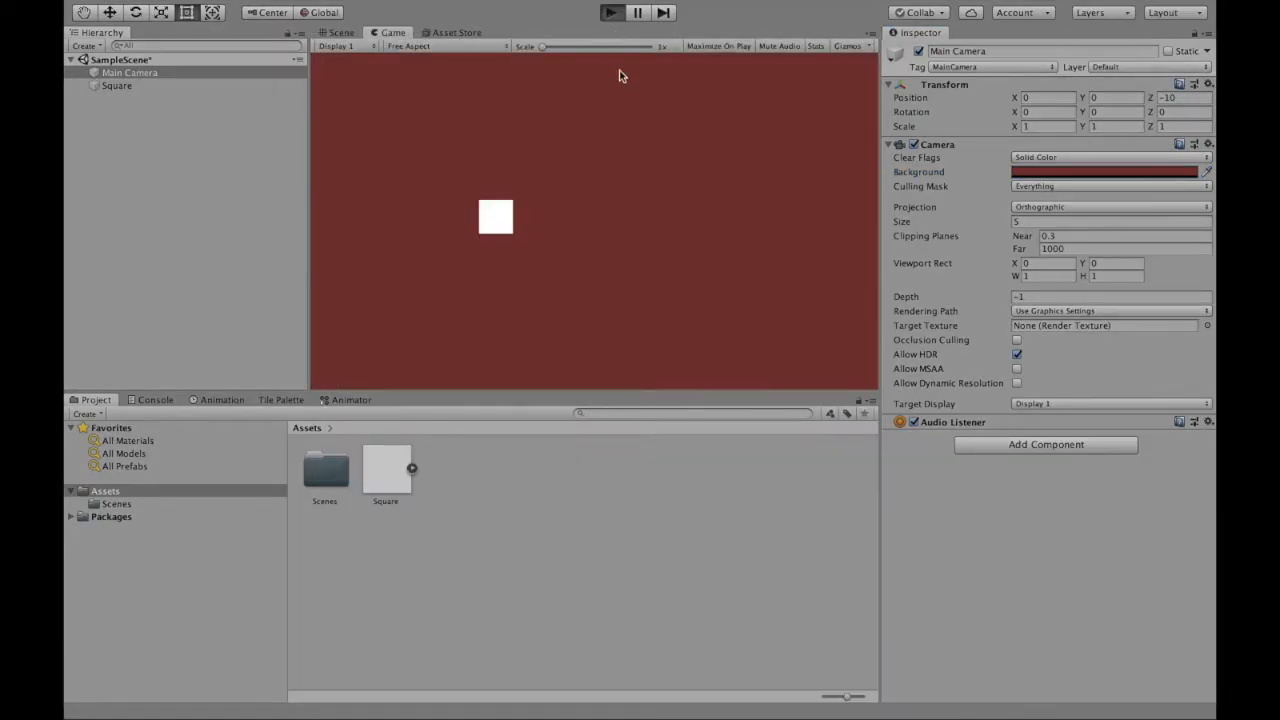
click(610, 12)
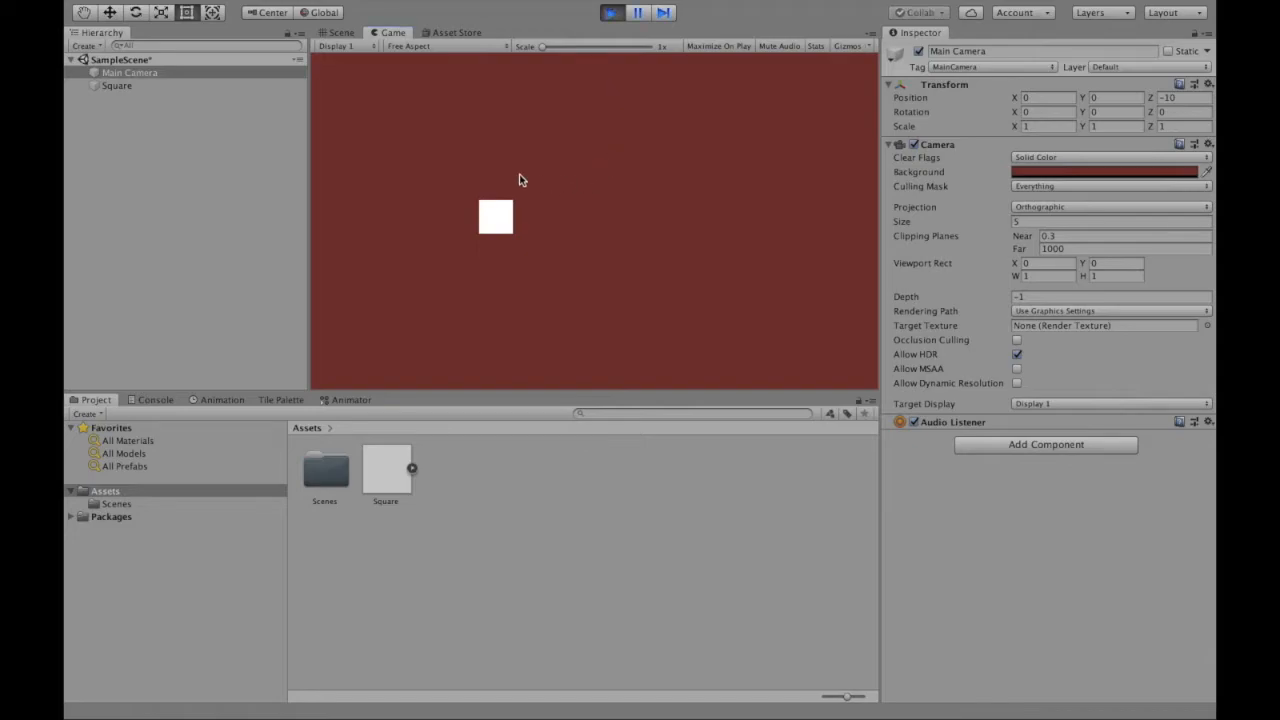
mouse_move(568, 248)
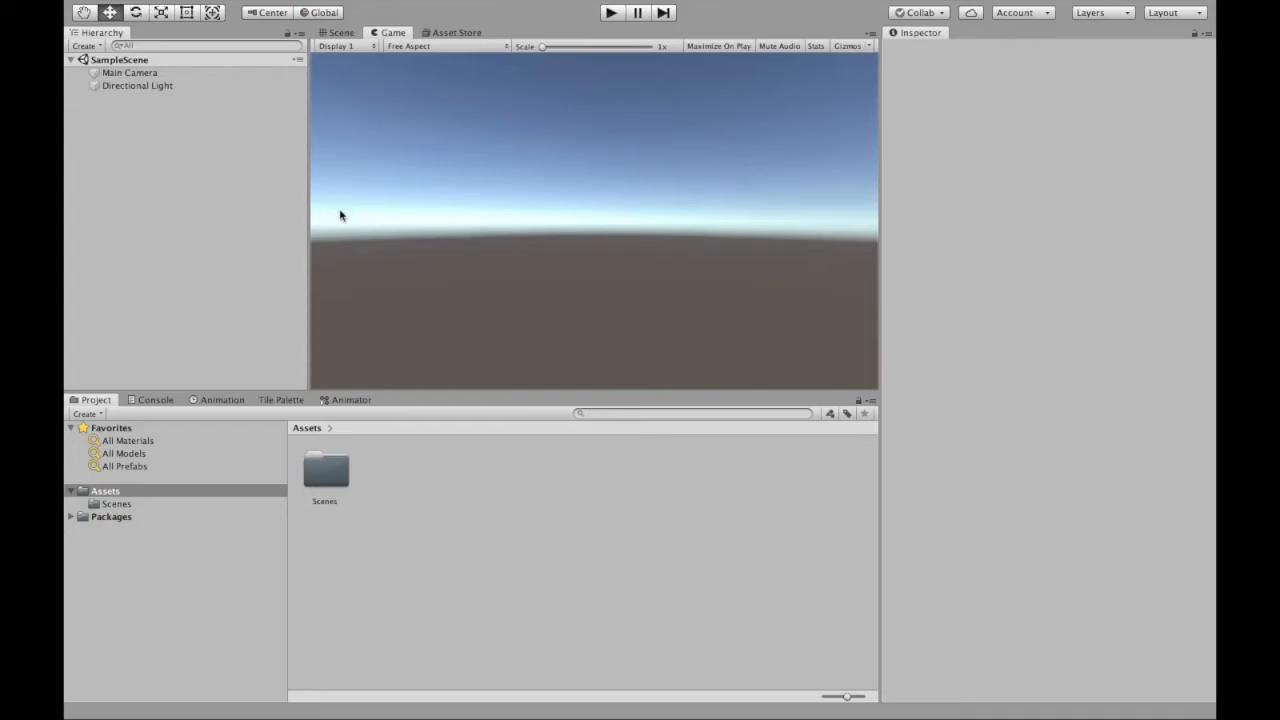
mouse_move(751, 267)
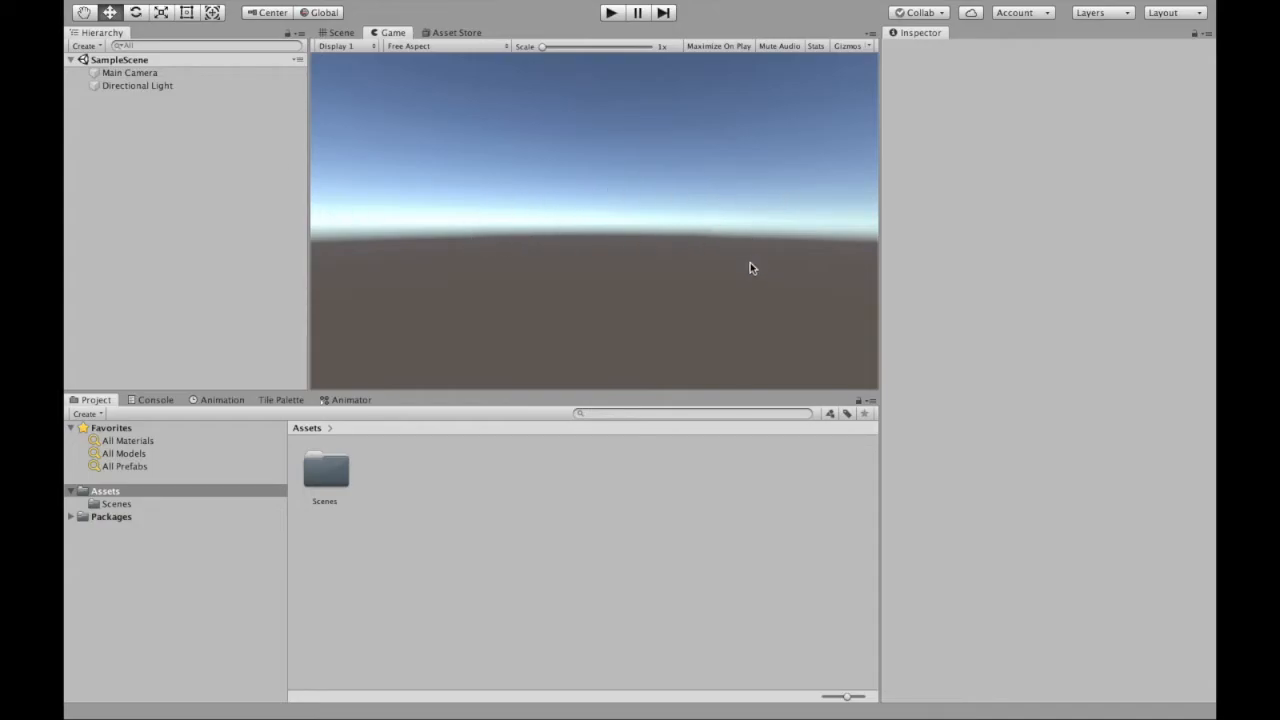
mouse_move(520, 178)
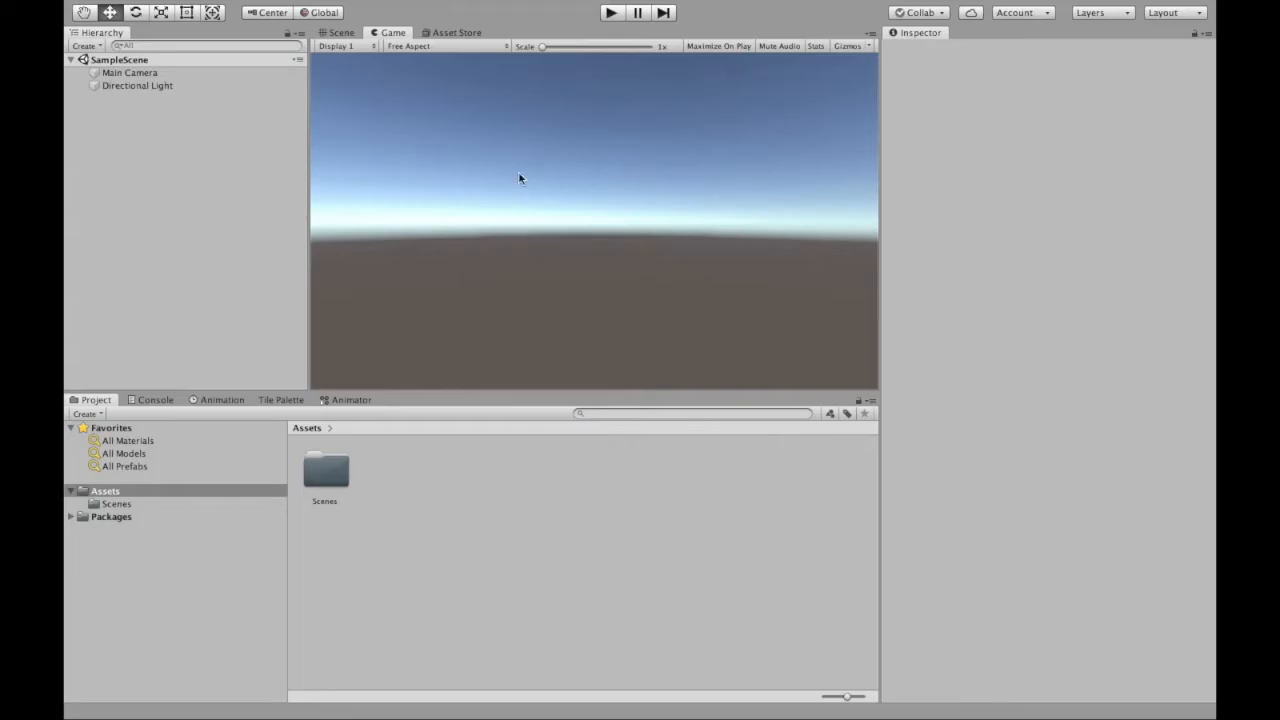
mouse_move(545, 245)
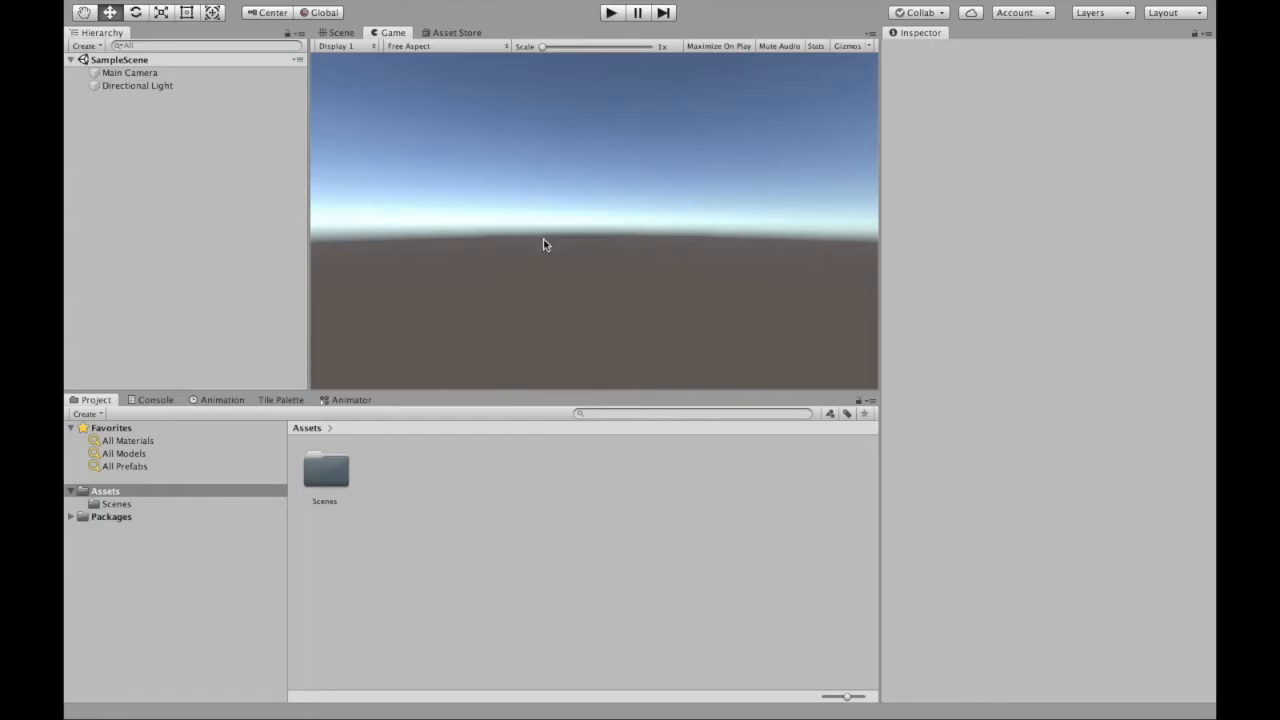
mouse_move(557, 258)
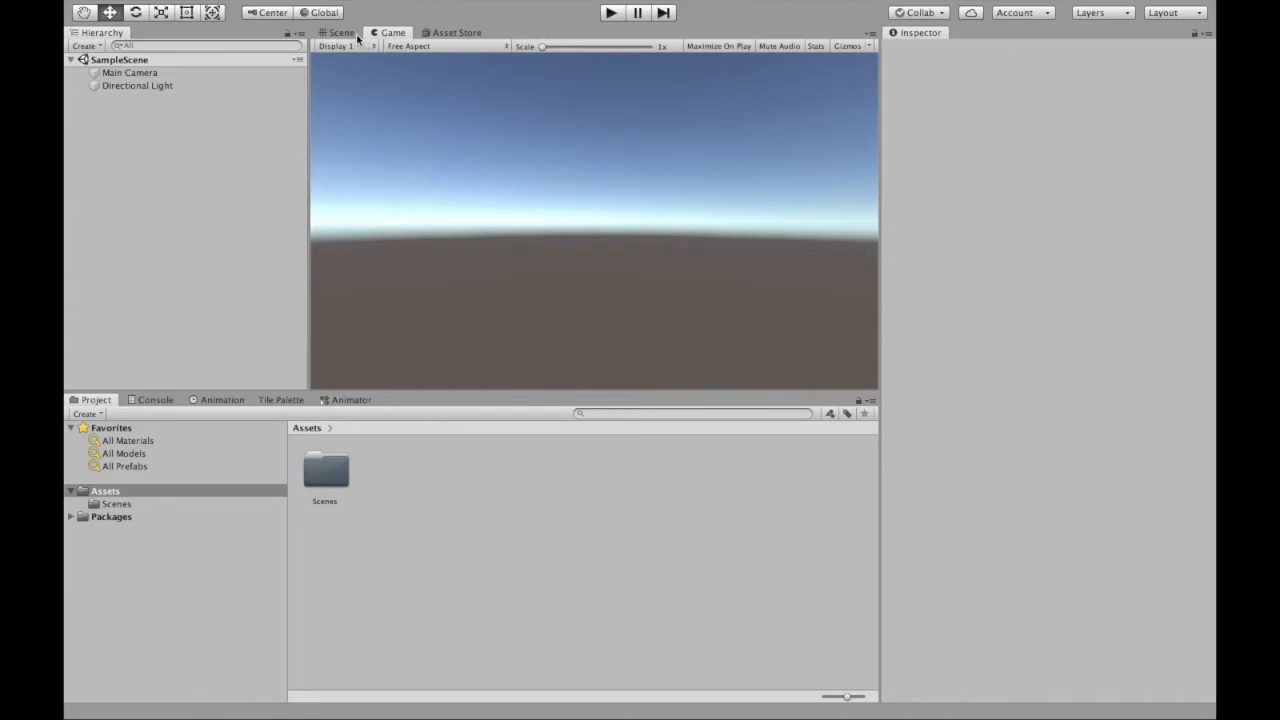
click(341, 33)
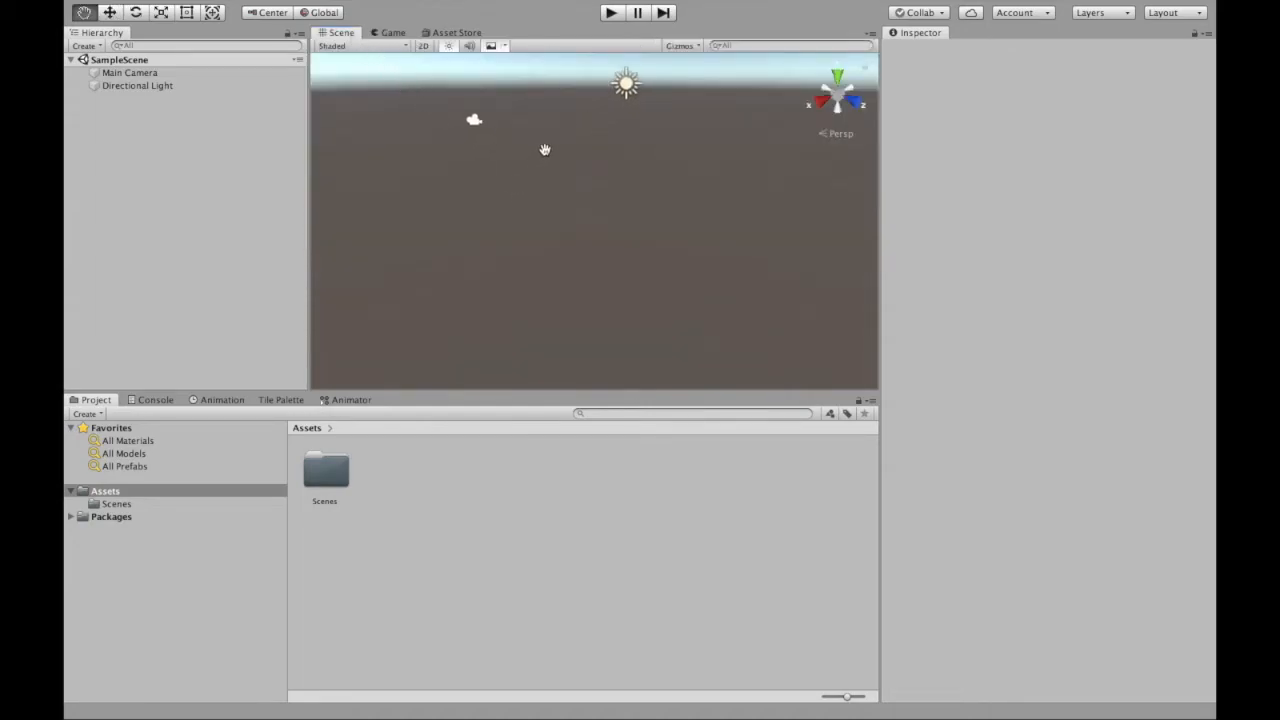
click(390, 32)
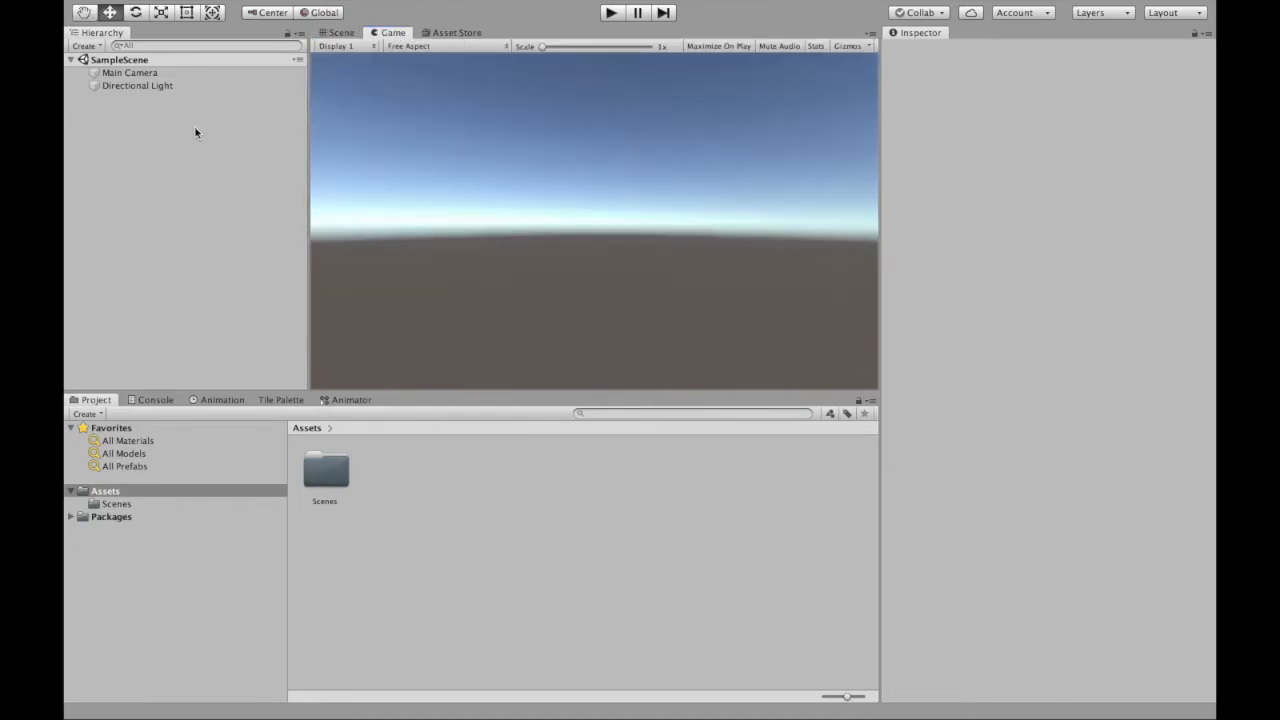
Add a 3D Cube from the Hierarchy menu, select it, and check it in Scene and Game views.
right_click(196, 132)
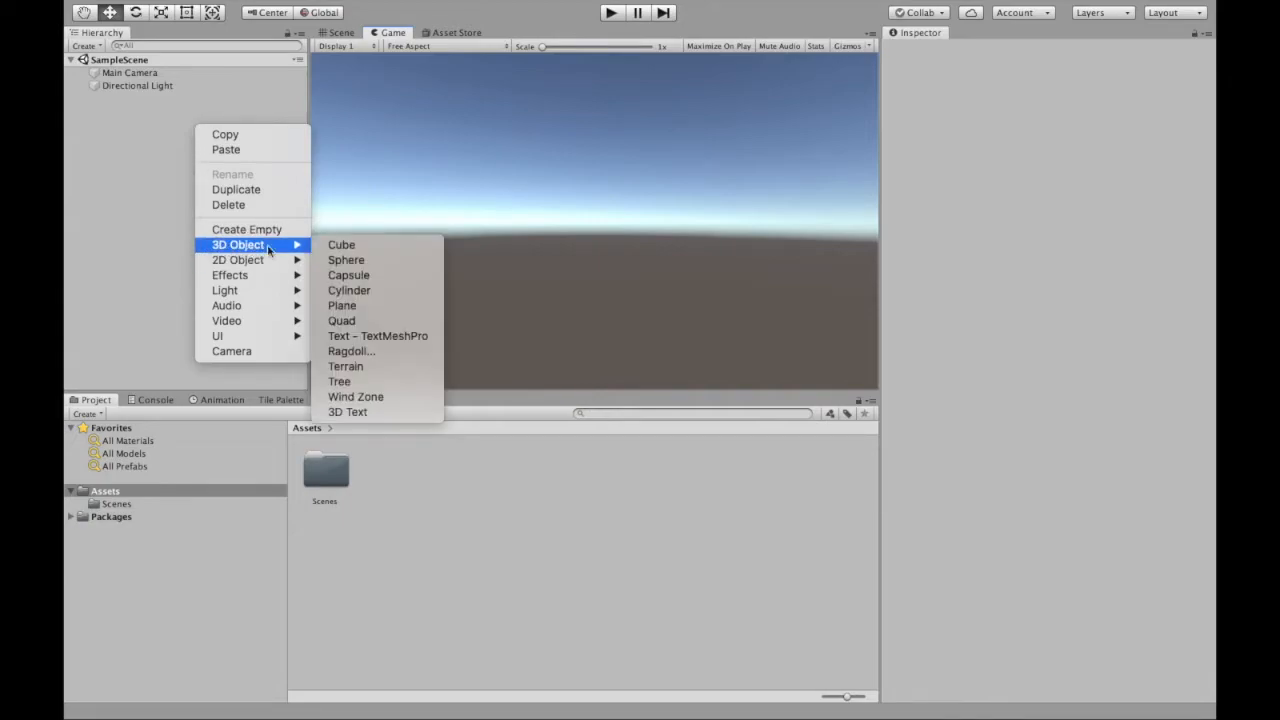
click(341, 244)
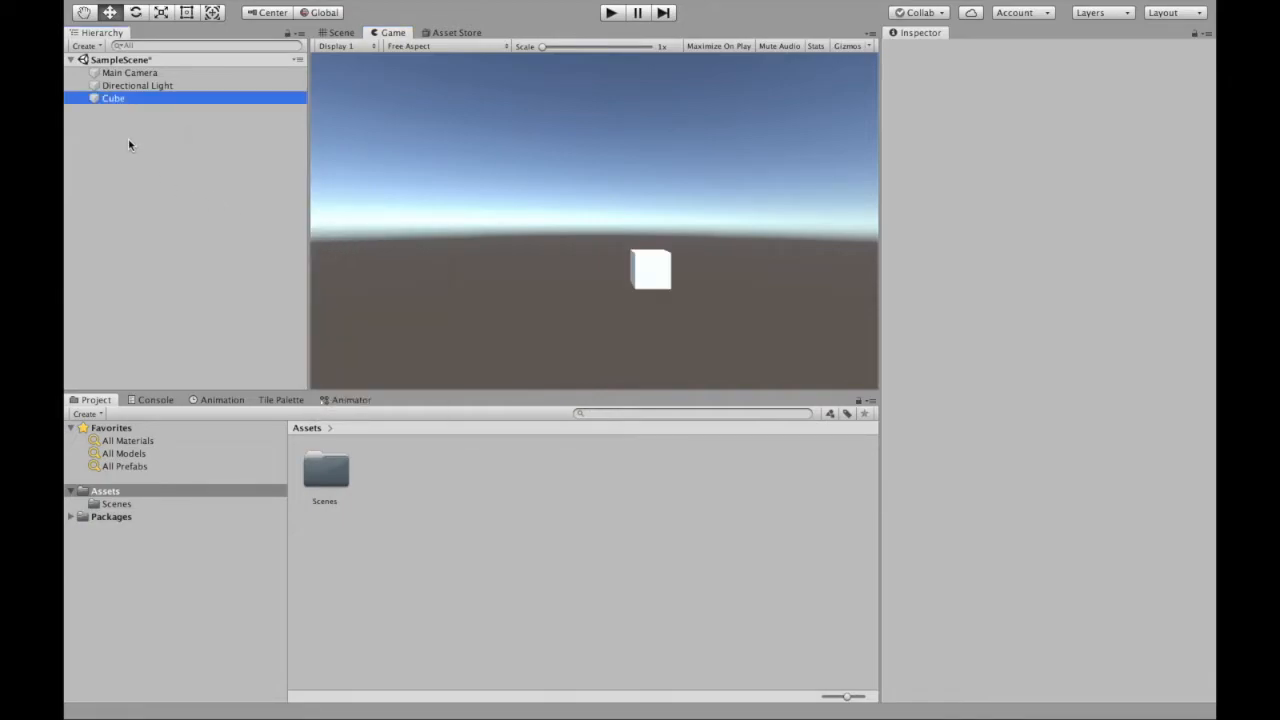
click(98, 99)
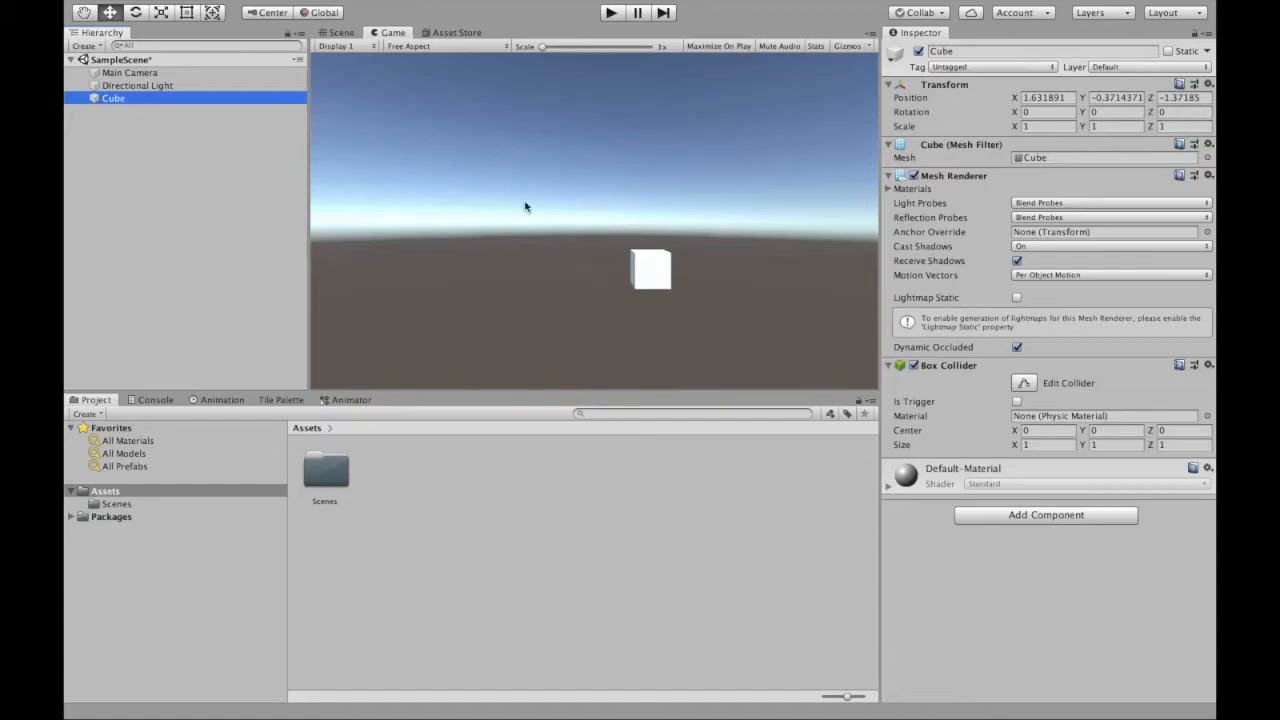
click(340, 32)
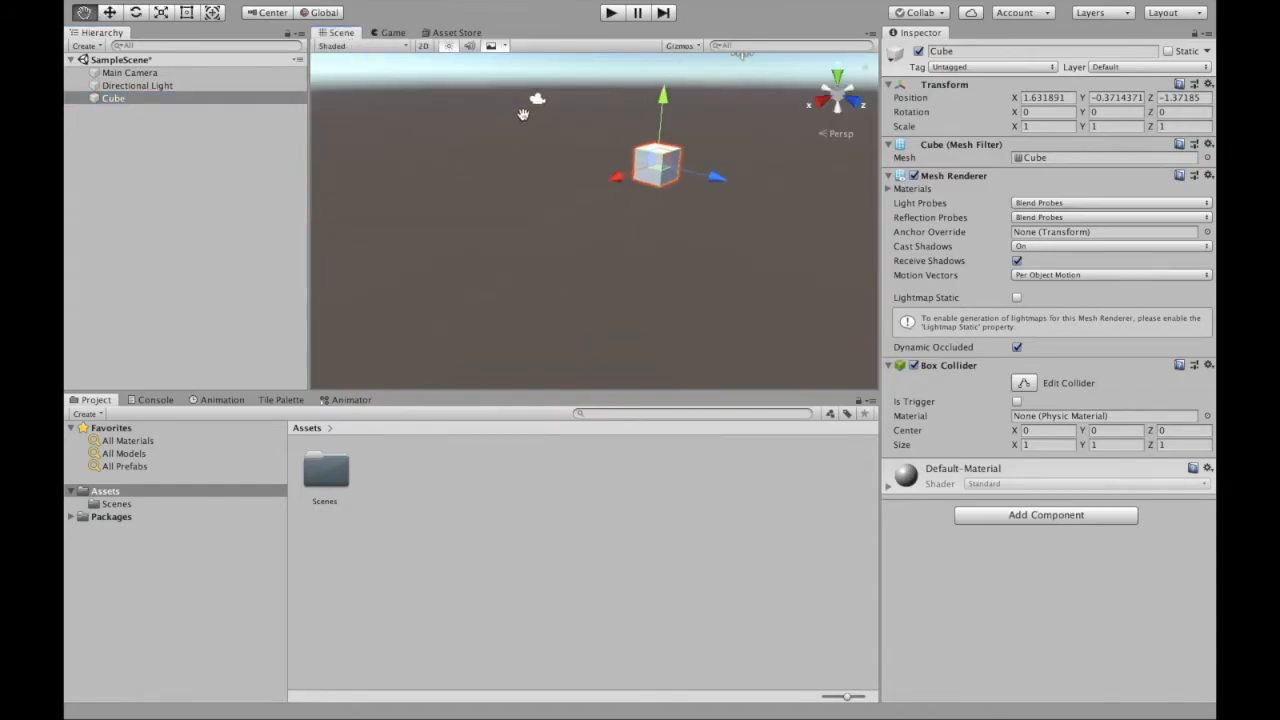
click(390, 32)
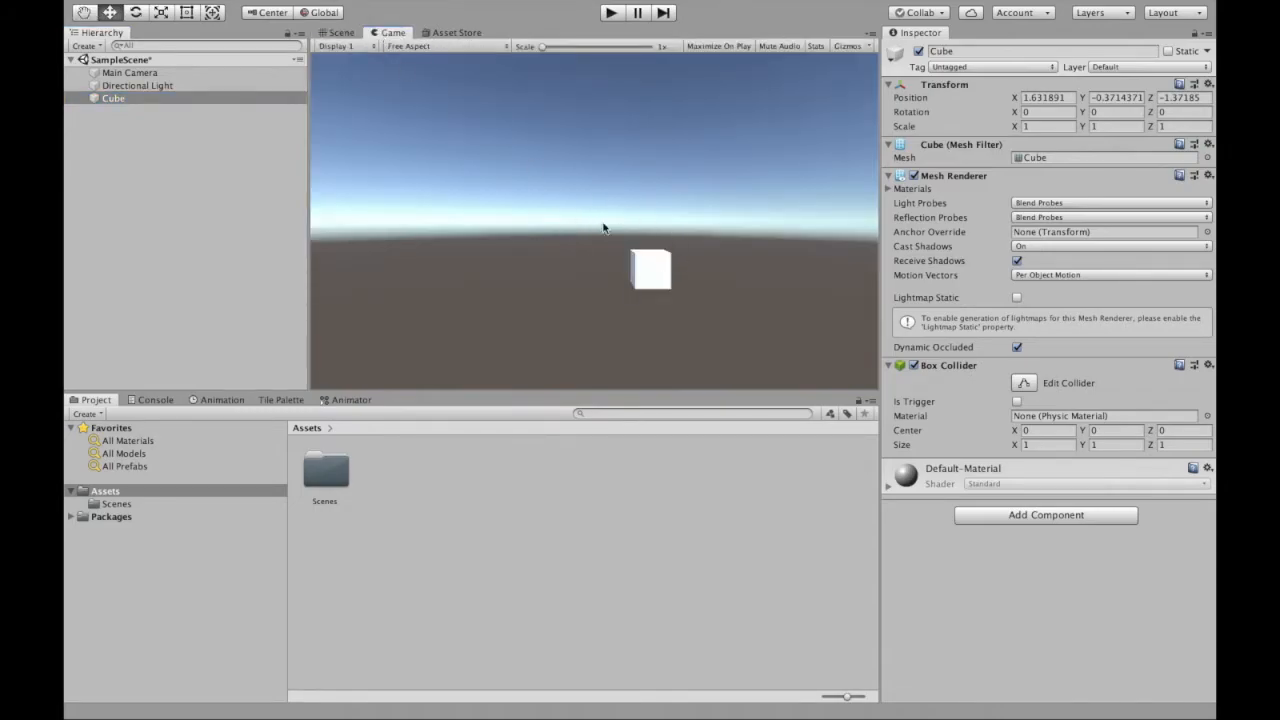
mouse_move(374, 165)
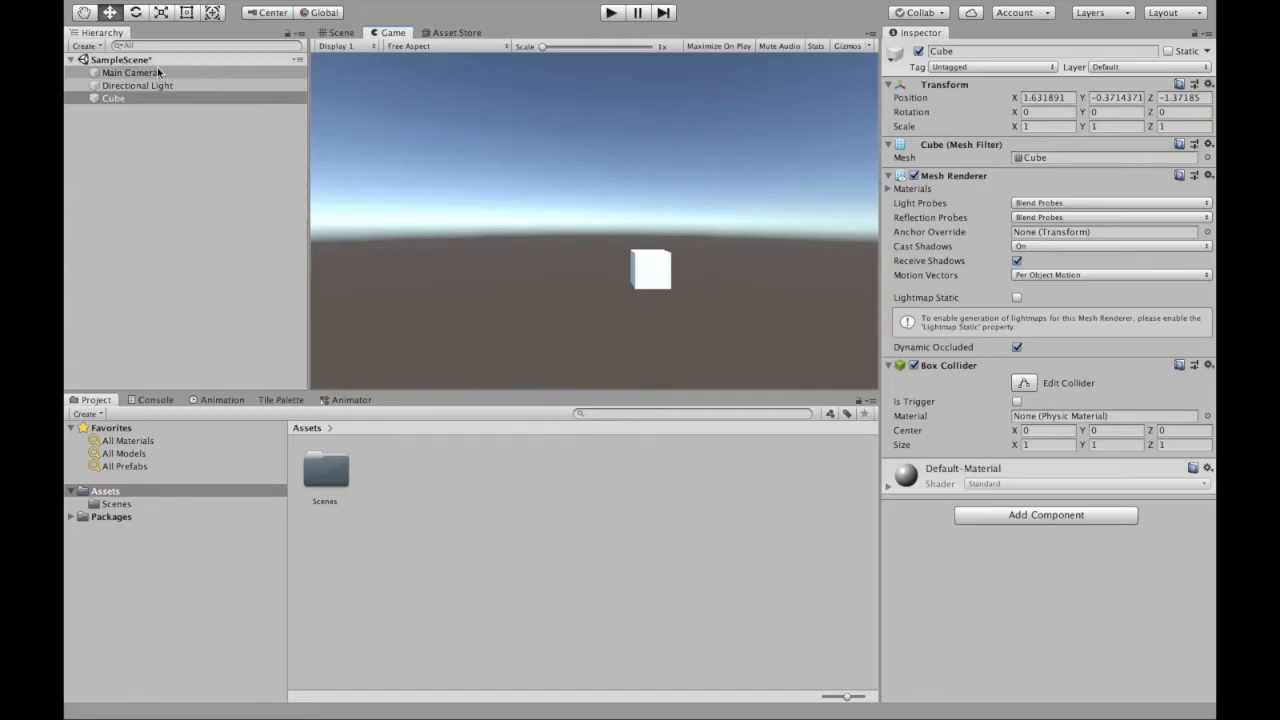
Set the Main Camera's Clear Flags to Solid Color, giving a plain blue background.
click(132, 72)
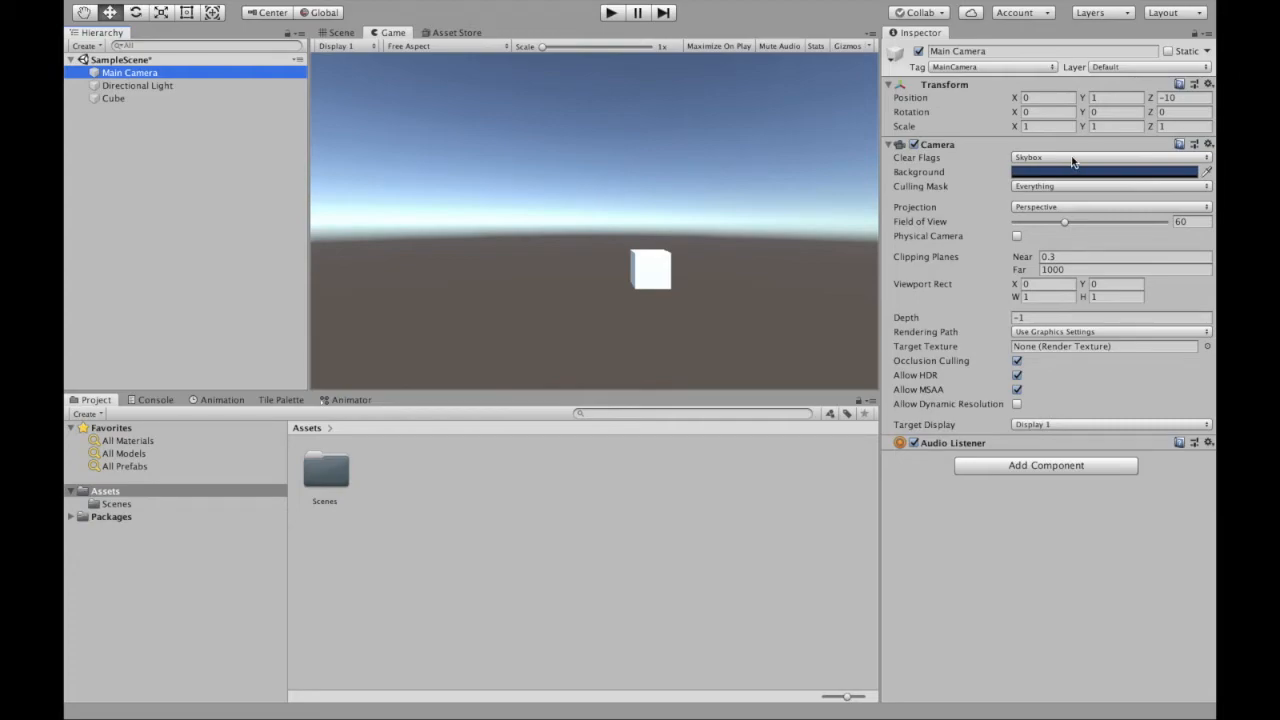
click(1108, 158)
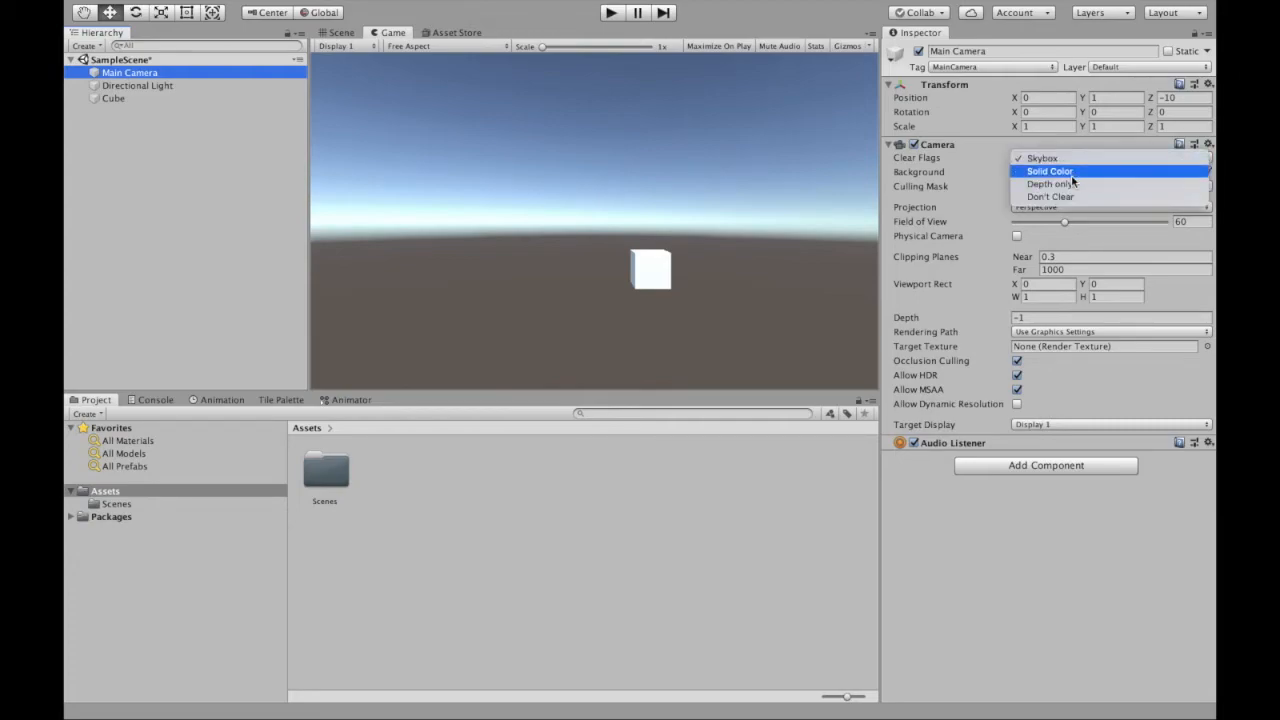
click(1049, 171)
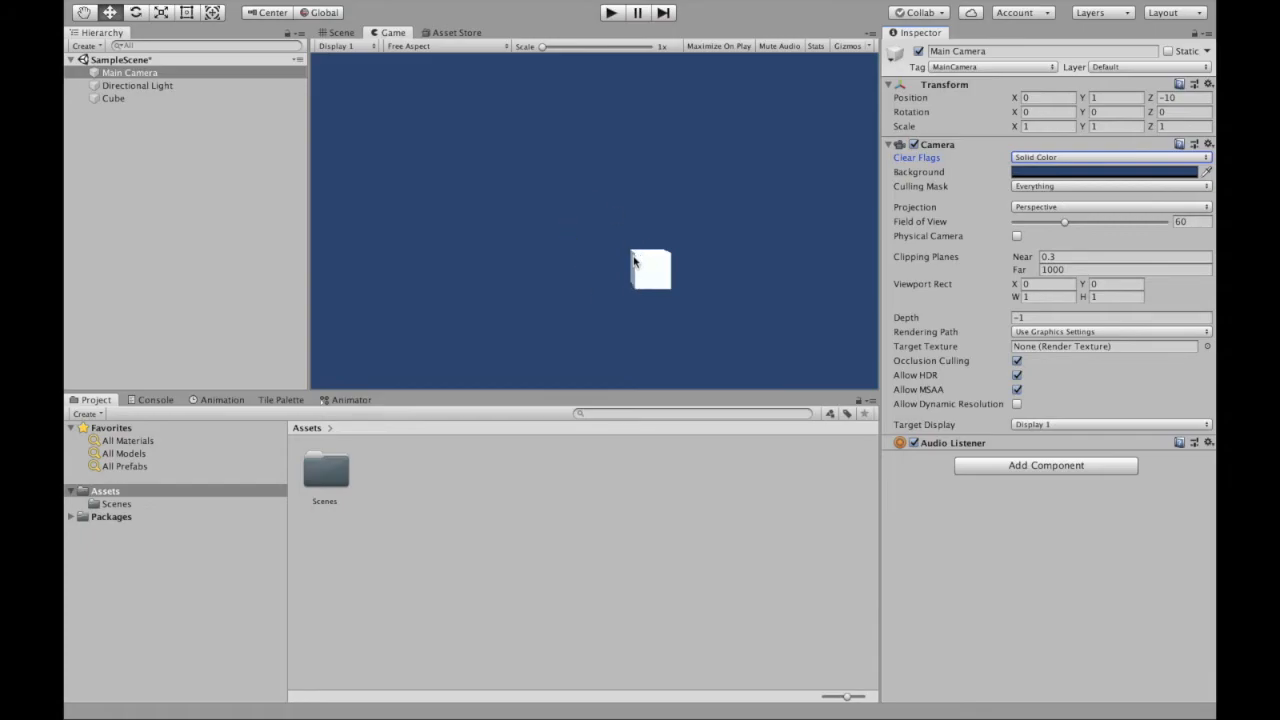
mouse_move(652, 293)
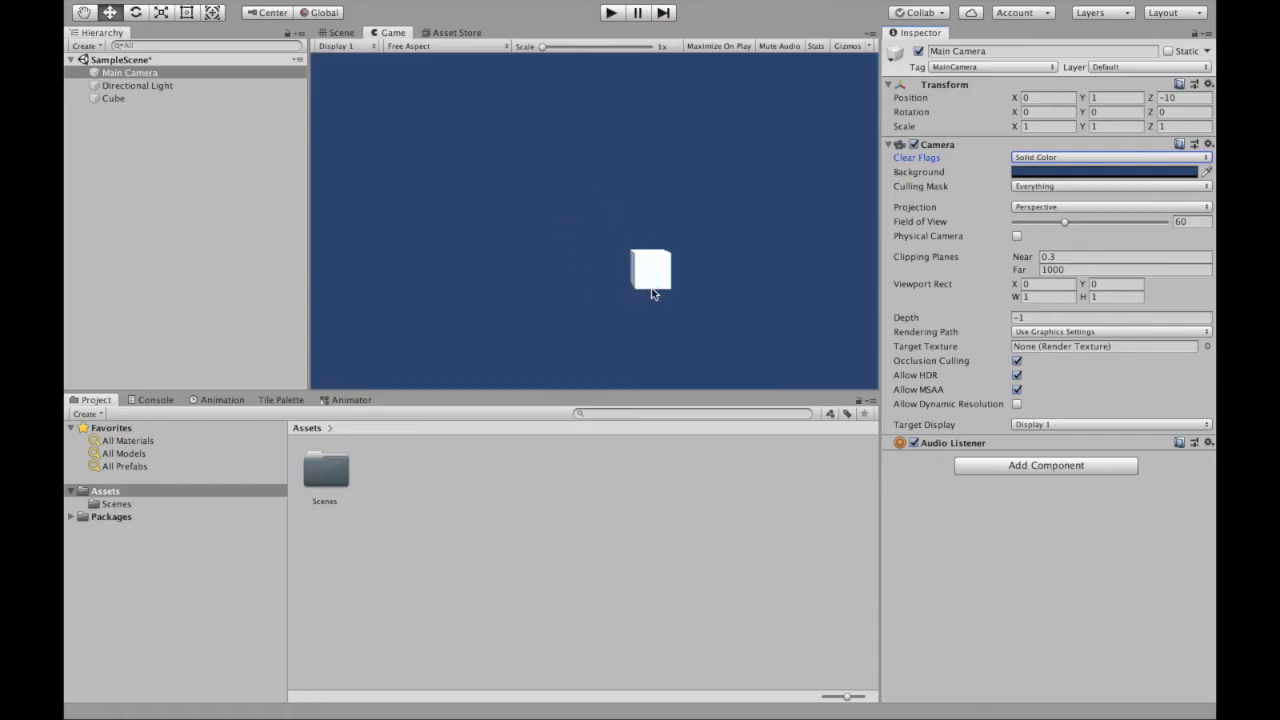
mouse_move(522, 136)
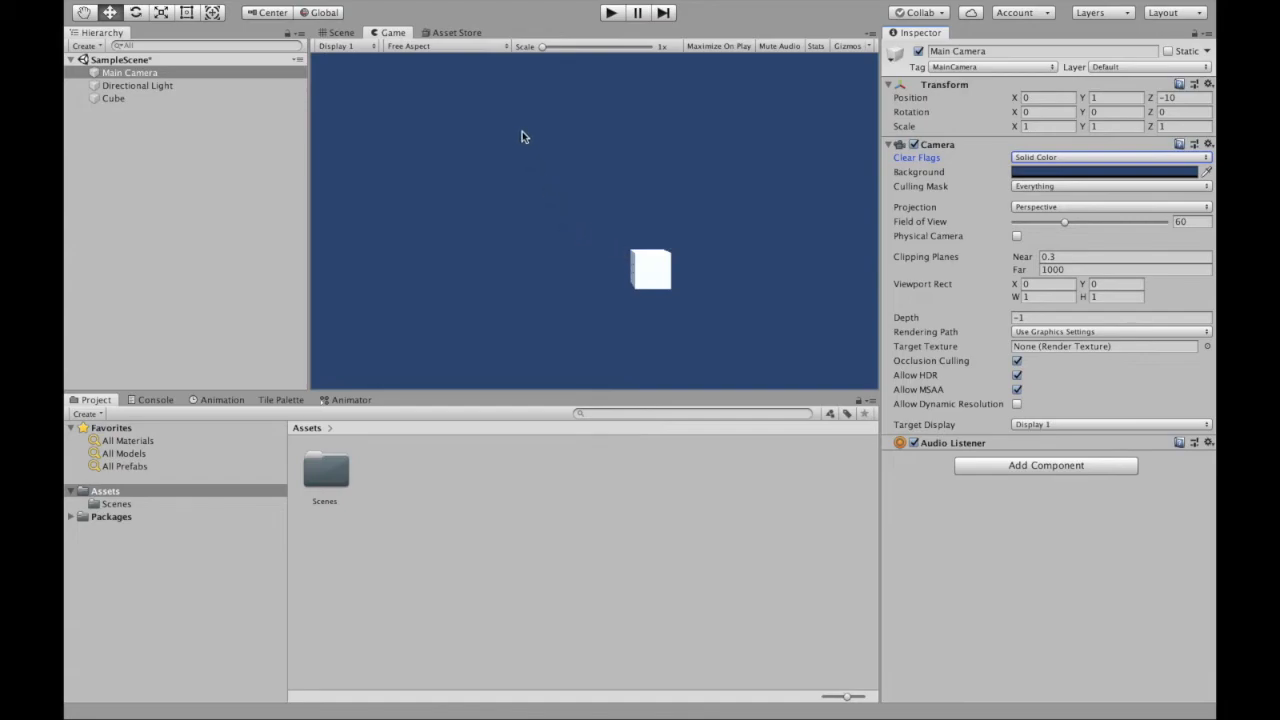
click(340, 32)
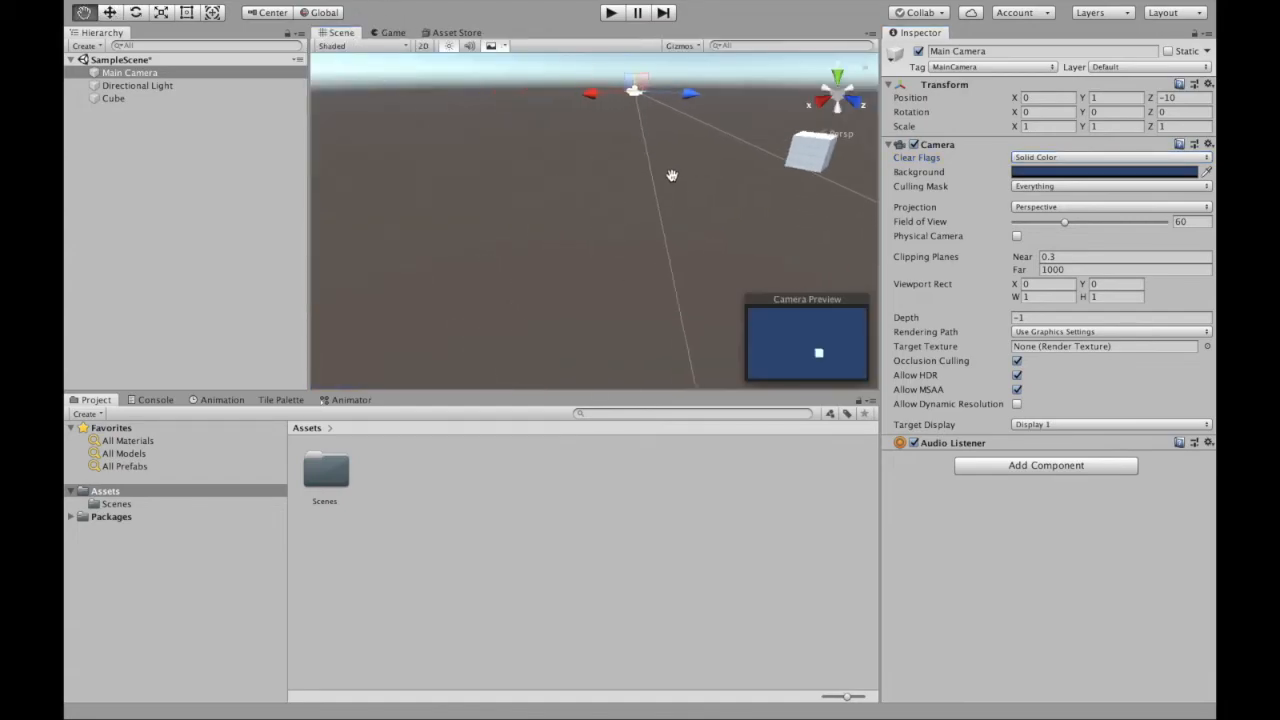
click(392, 32)
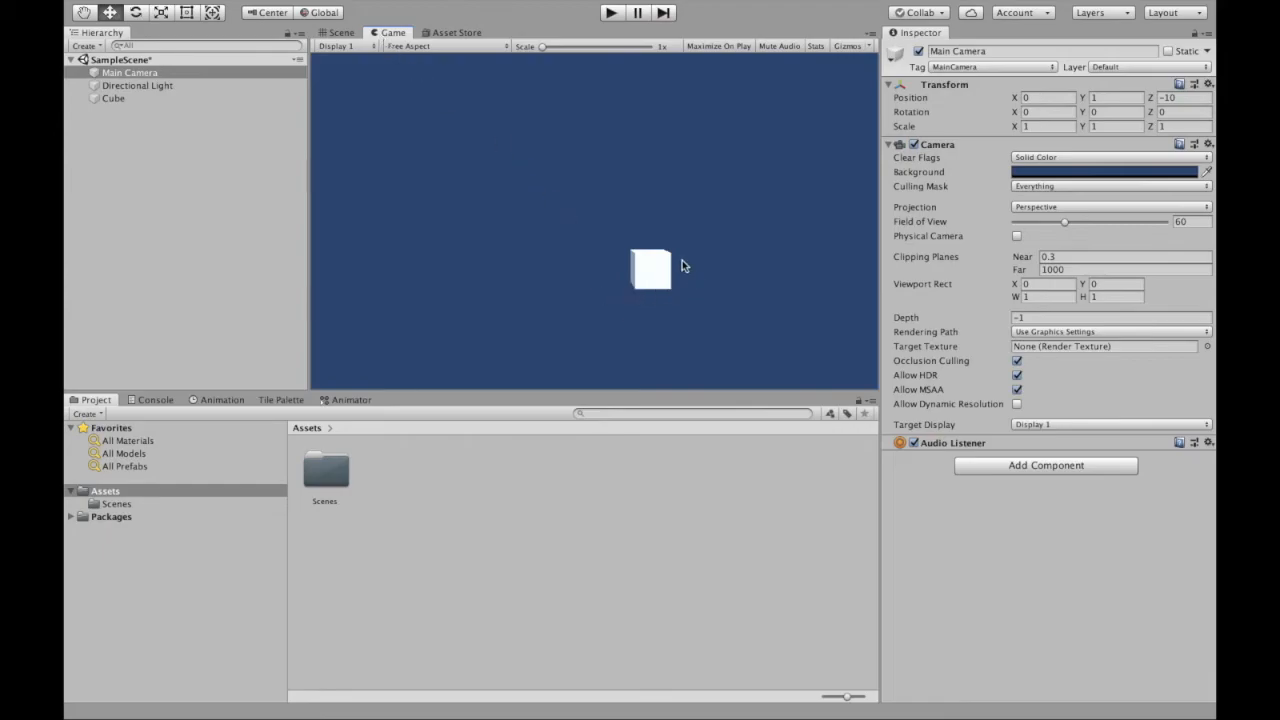
mouse_move(346, 61)
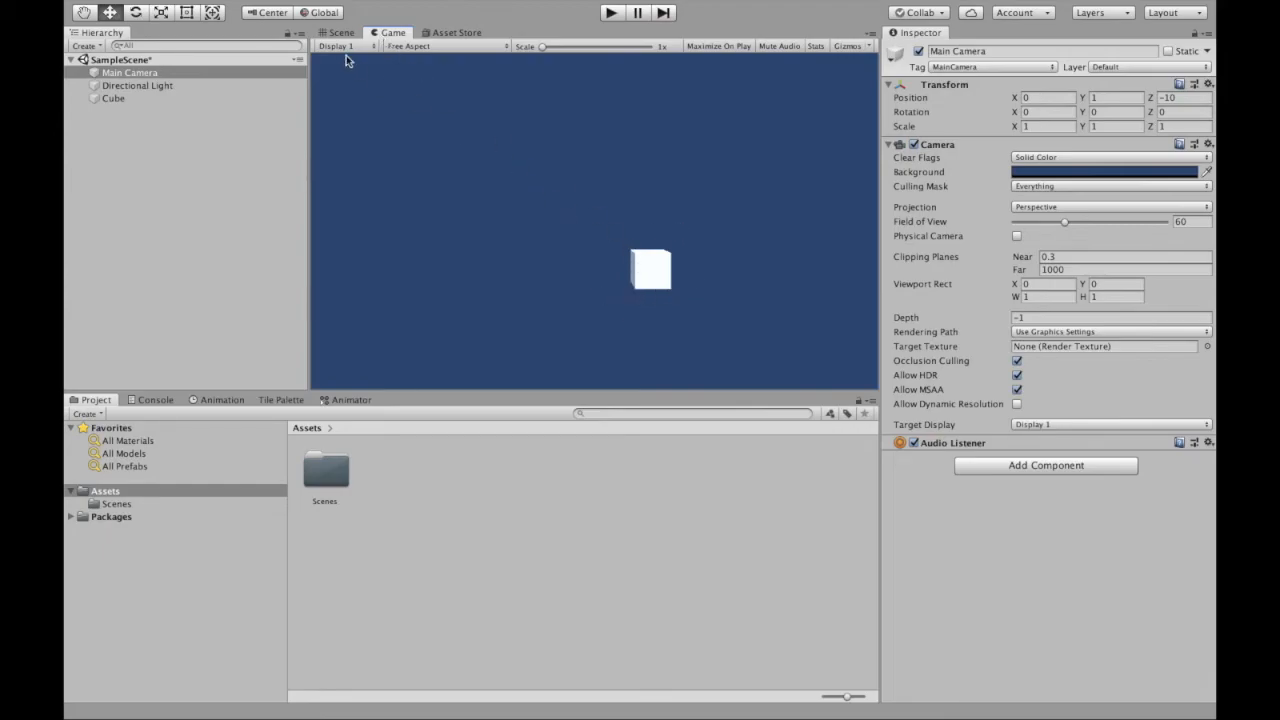
click(339, 32)
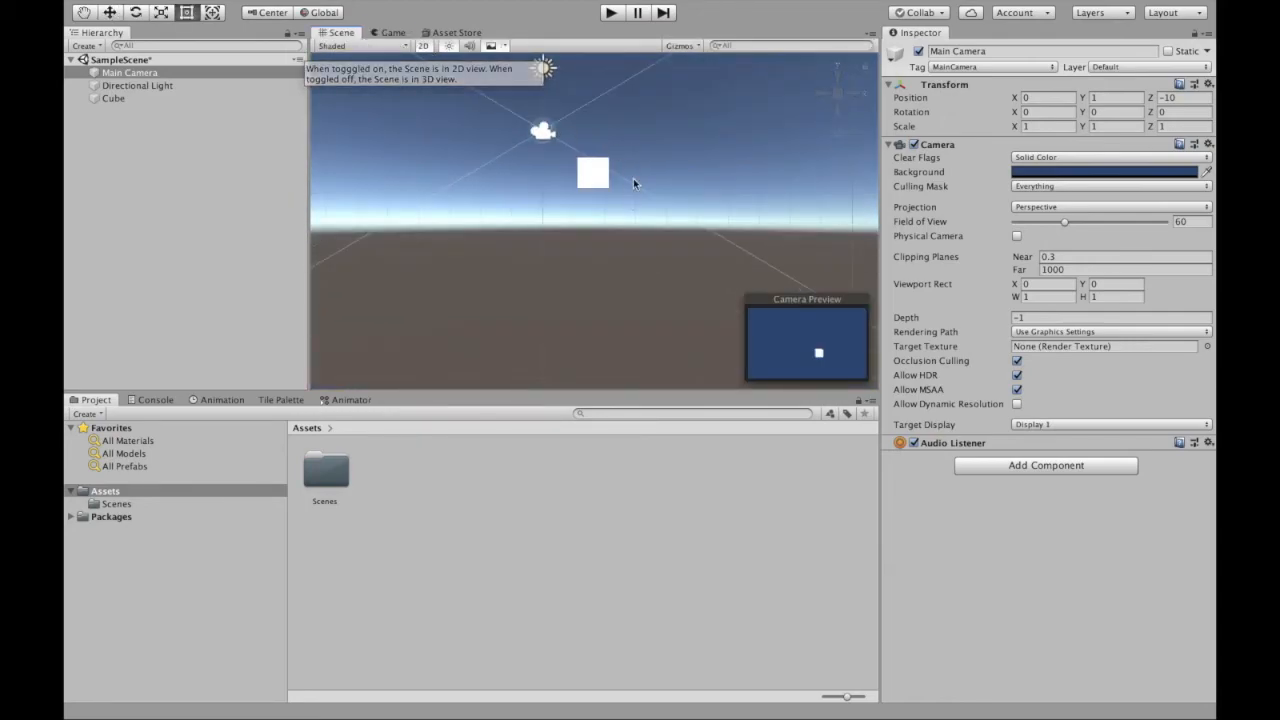
click(399, 32)
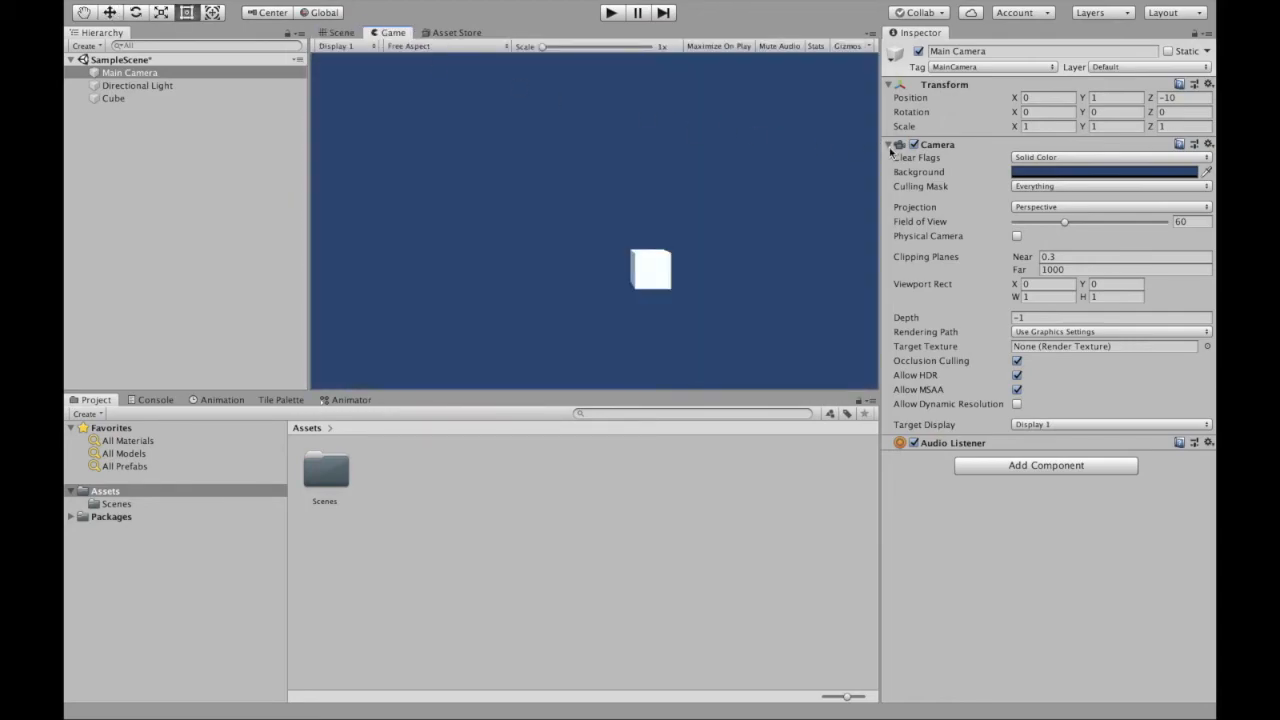
Change the camera Background colour swatch to dark red (around hex 793332).
click(1104, 171)
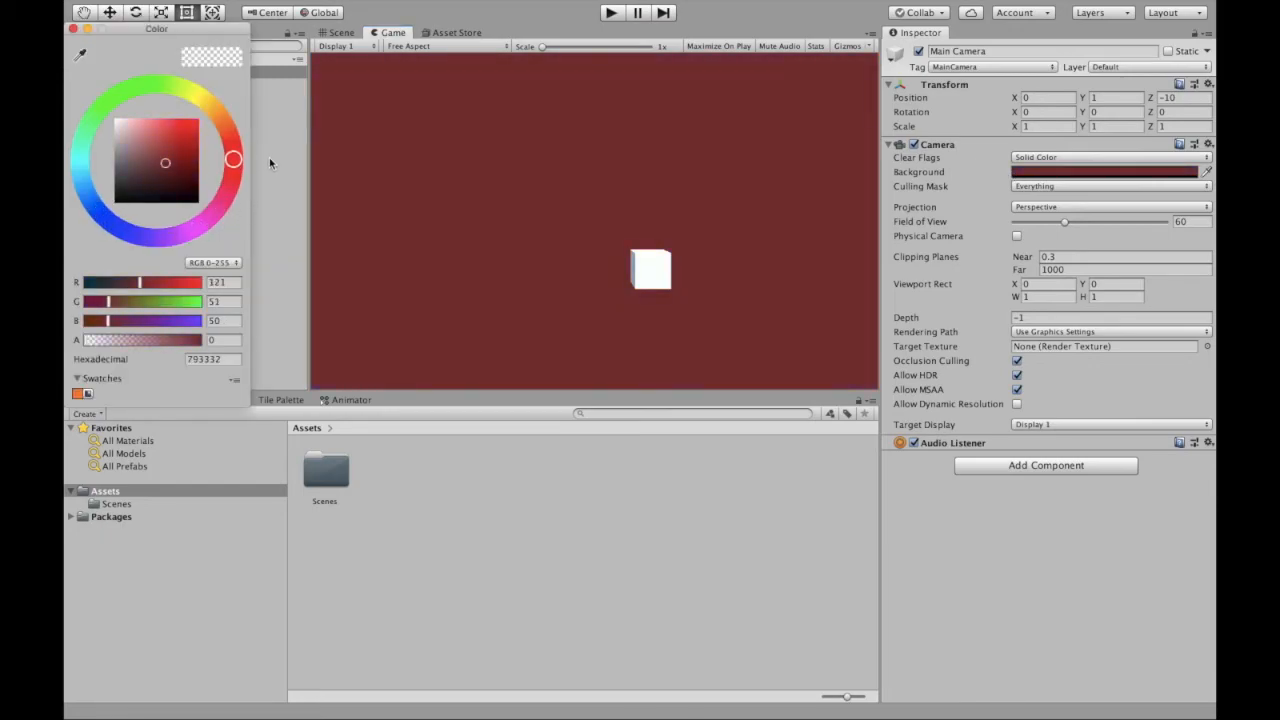
mouse_move(104, 48)
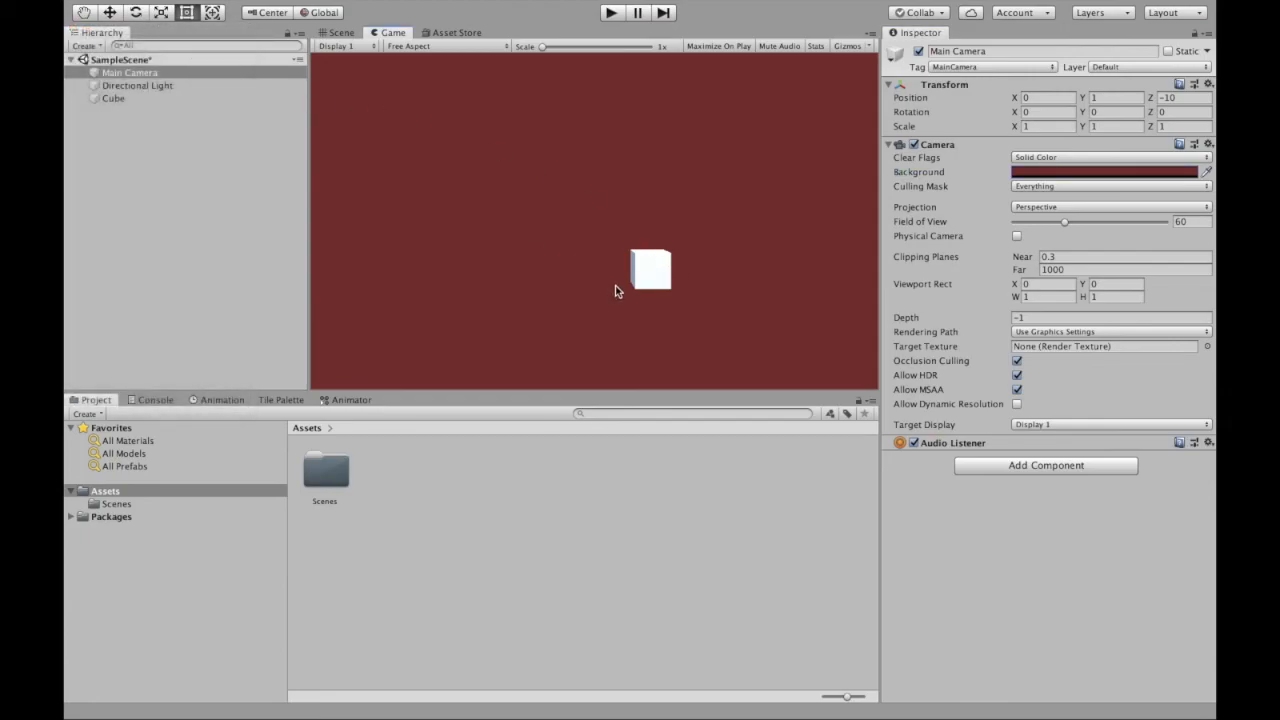
mouse_move(657, 271)
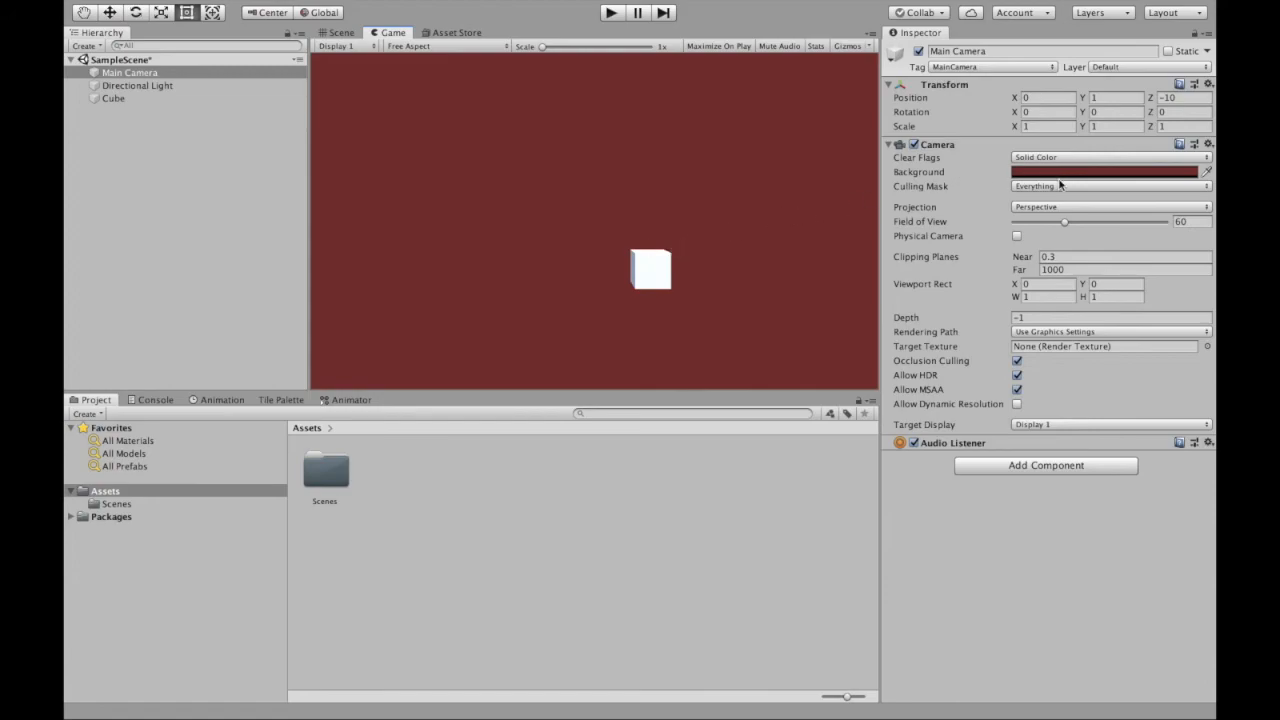
mouse_move(1062, 178)
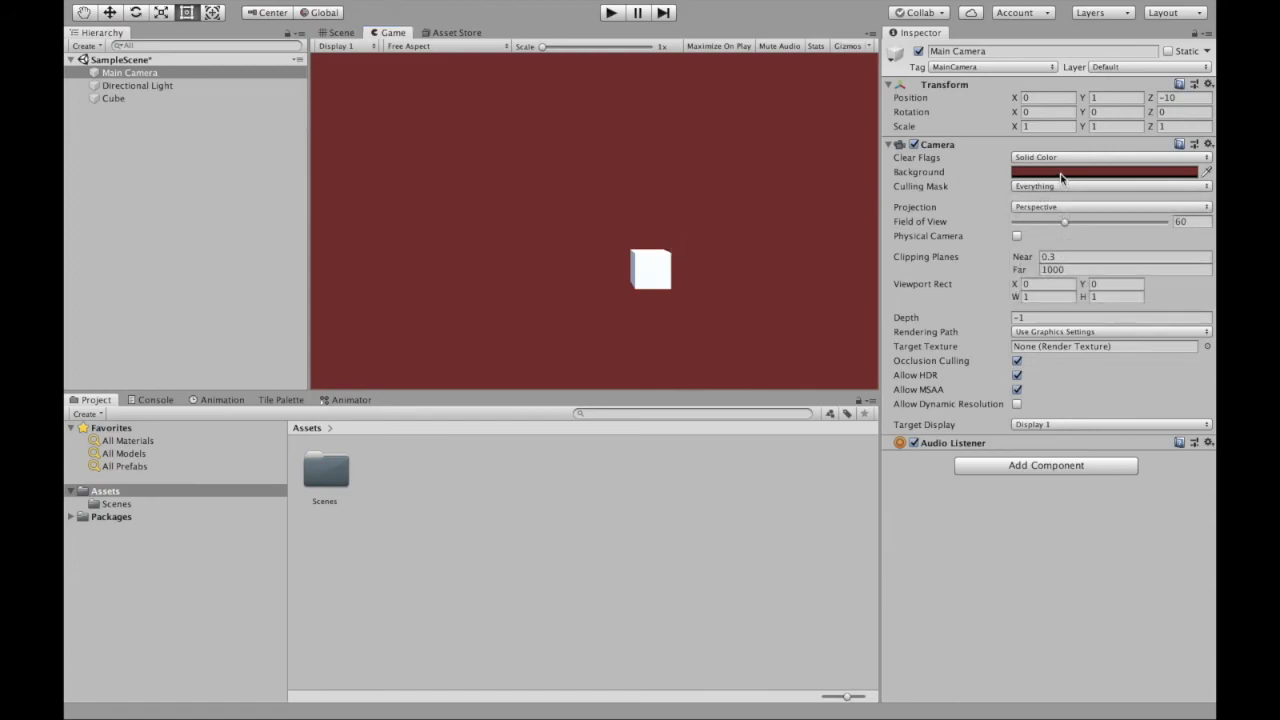
click(1104, 171)
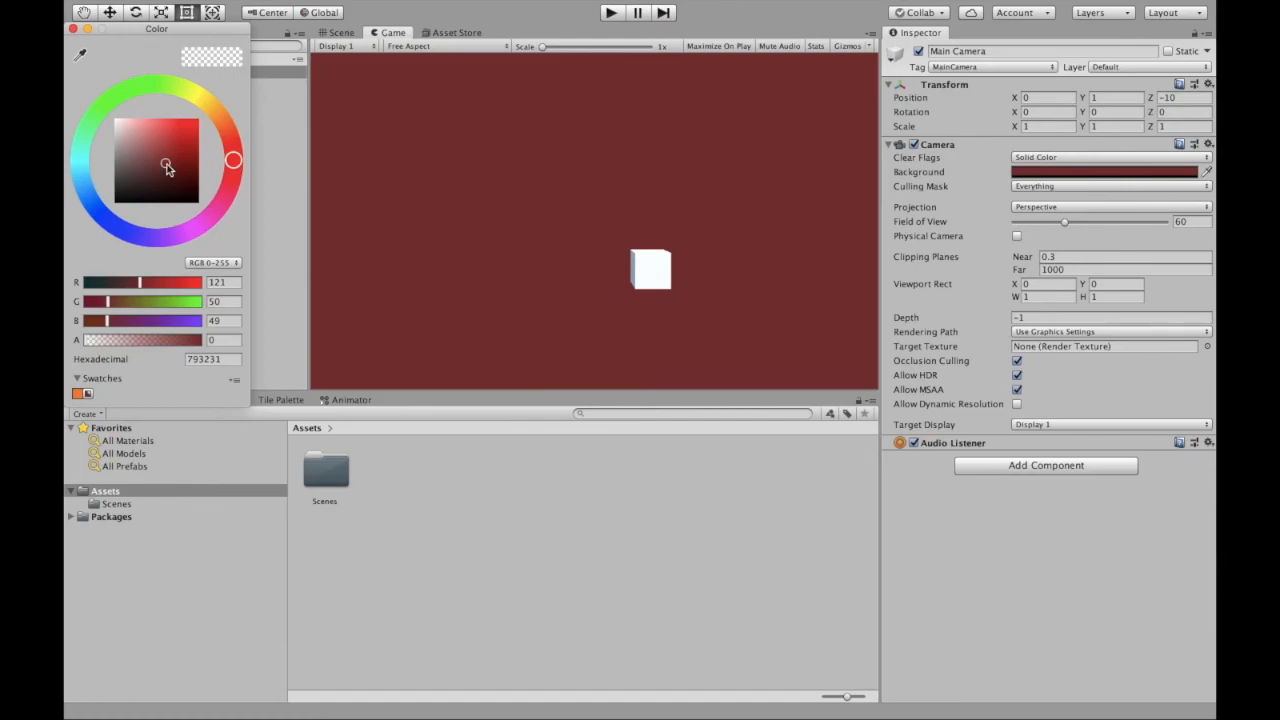